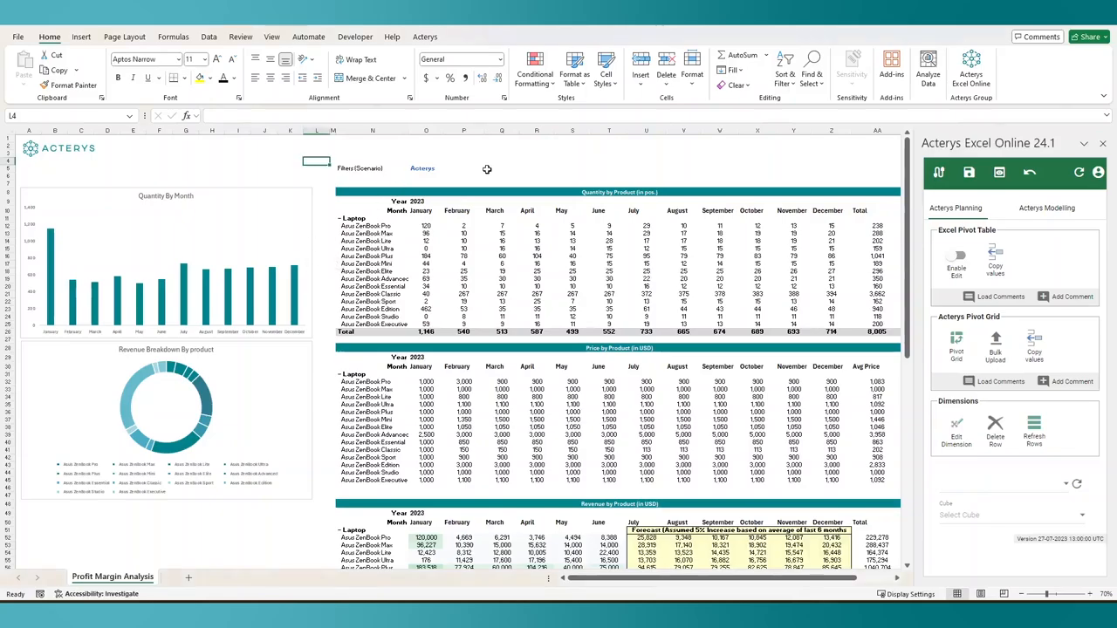
pyautogui.moveTo(111, 186)
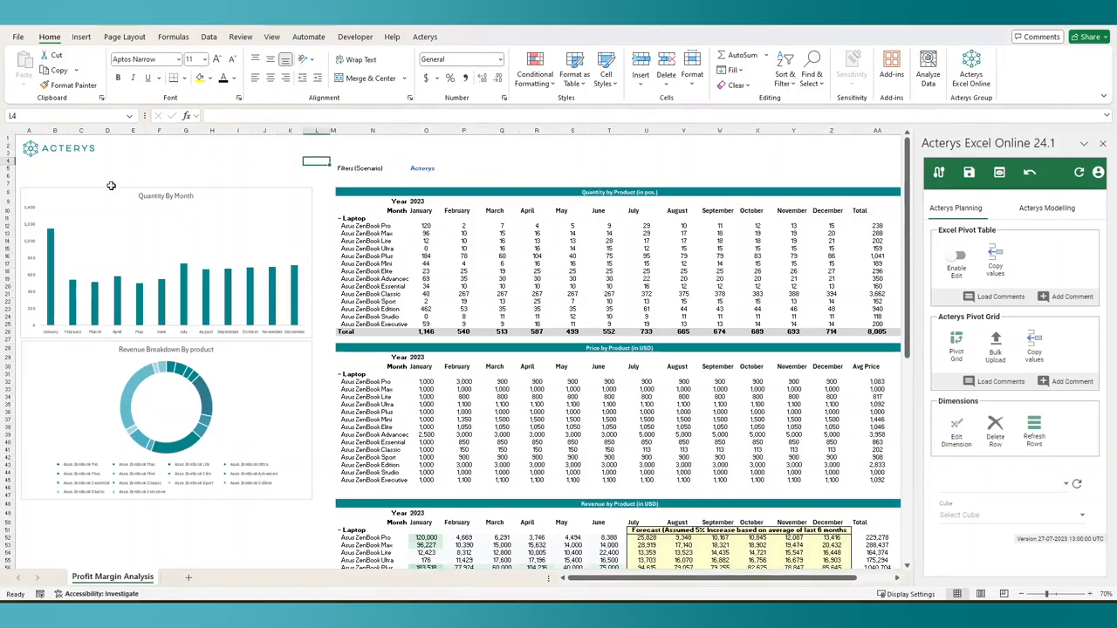
pyautogui.moveTo(148, 236)
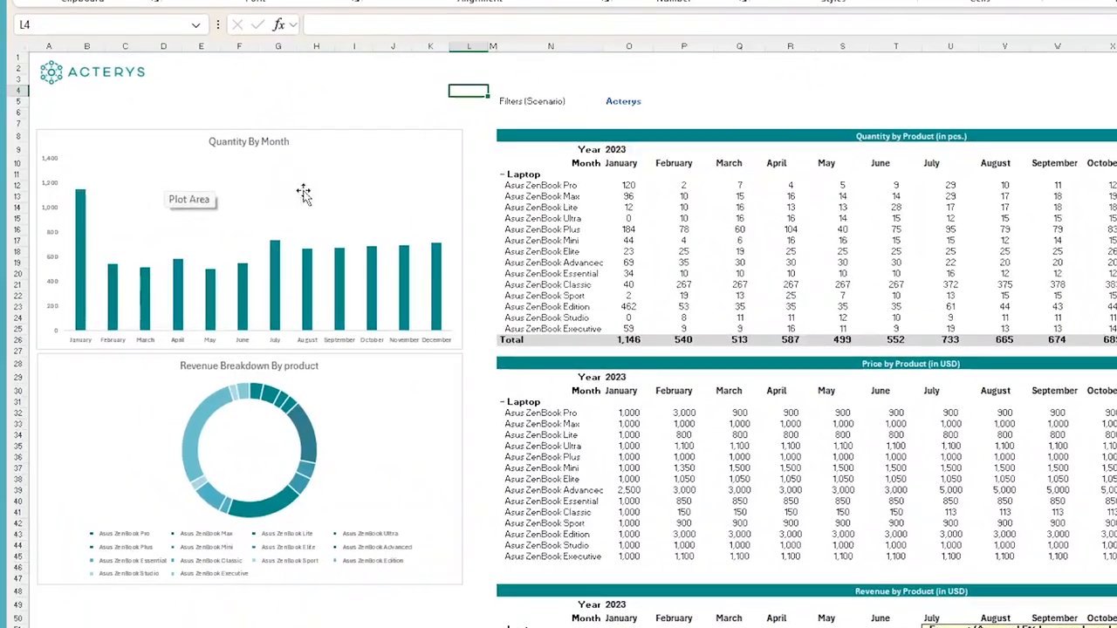
pyautogui.moveTo(294, 400)
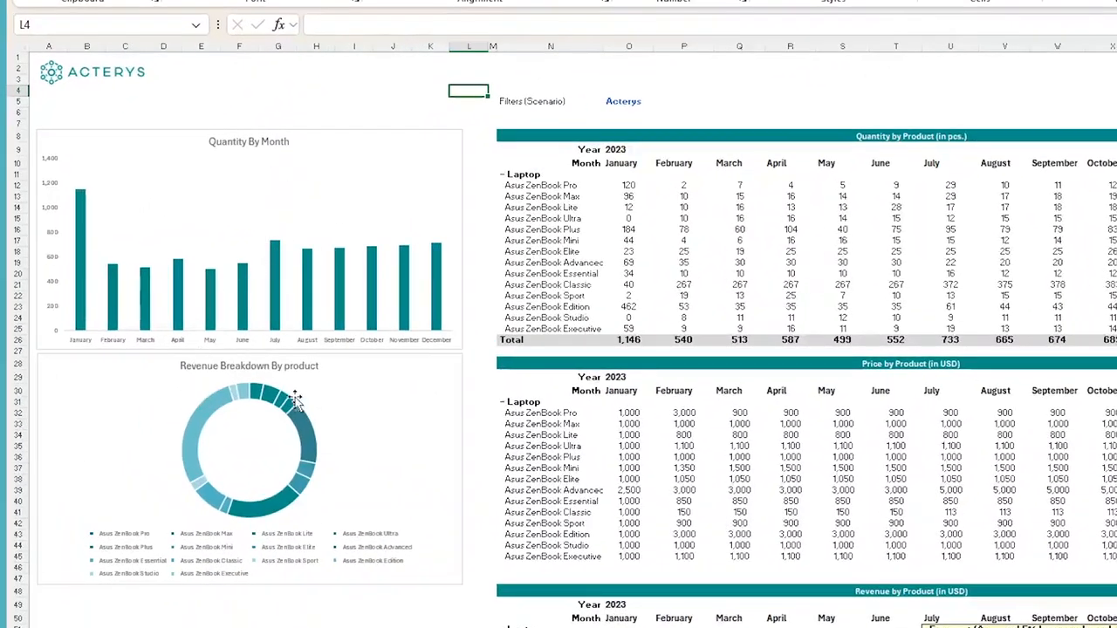
pyautogui.moveTo(405, 413)
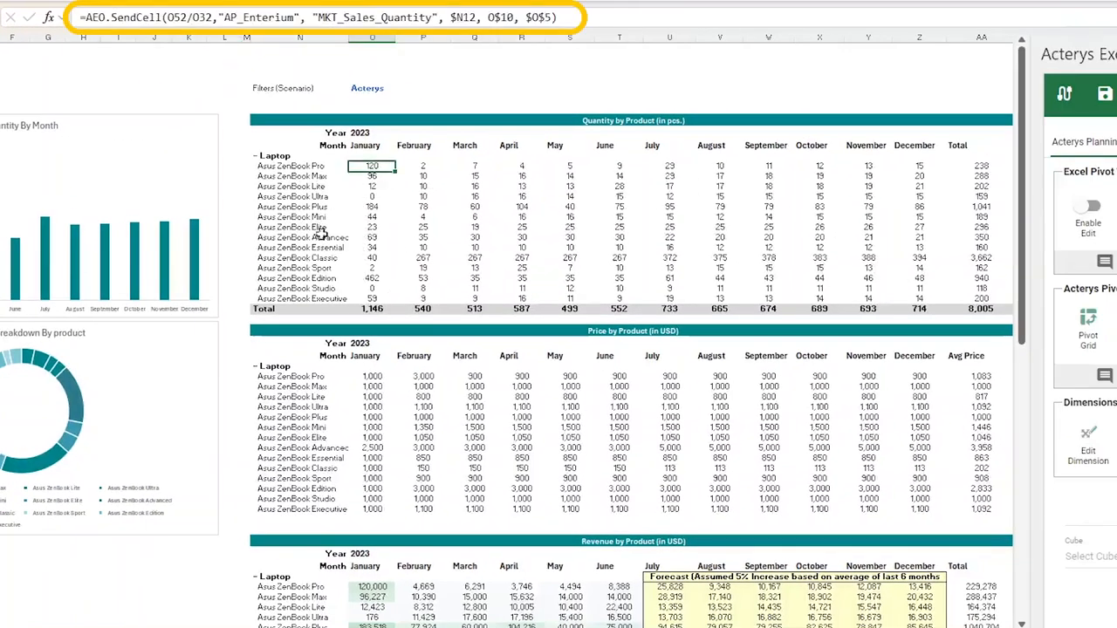
pyautogui.moveTo(366, 456)
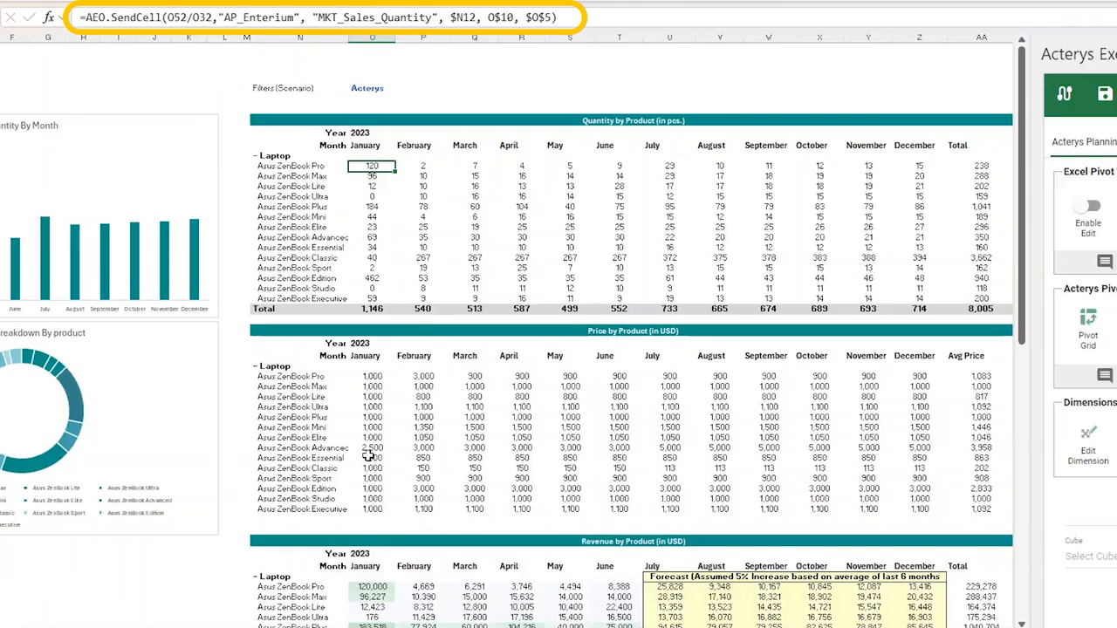
# Step: Scroll down the sheet and open the conditional formatting choices for the revenue figures
pyautogui.scroll(-3)
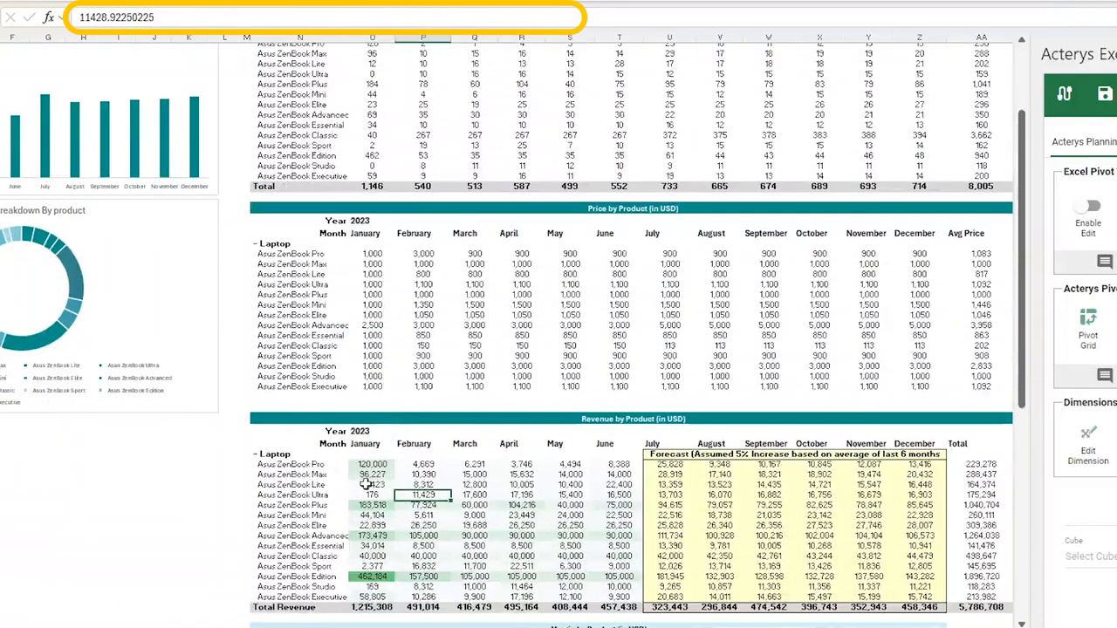
pyautogui.scroll(-3)
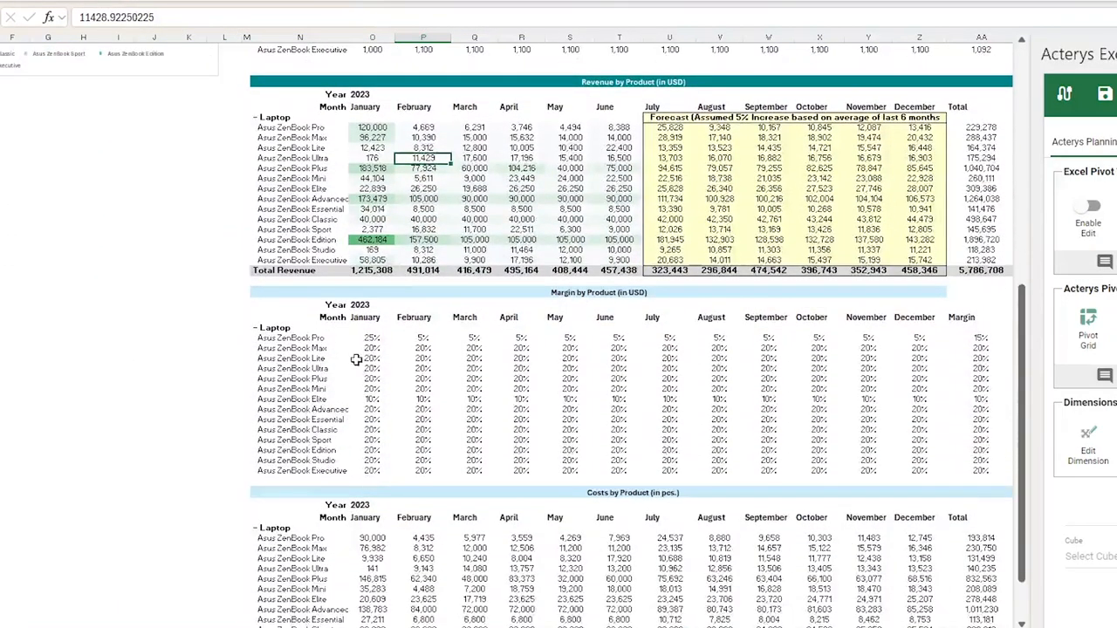
pyautogui.moveTo(370, 541)
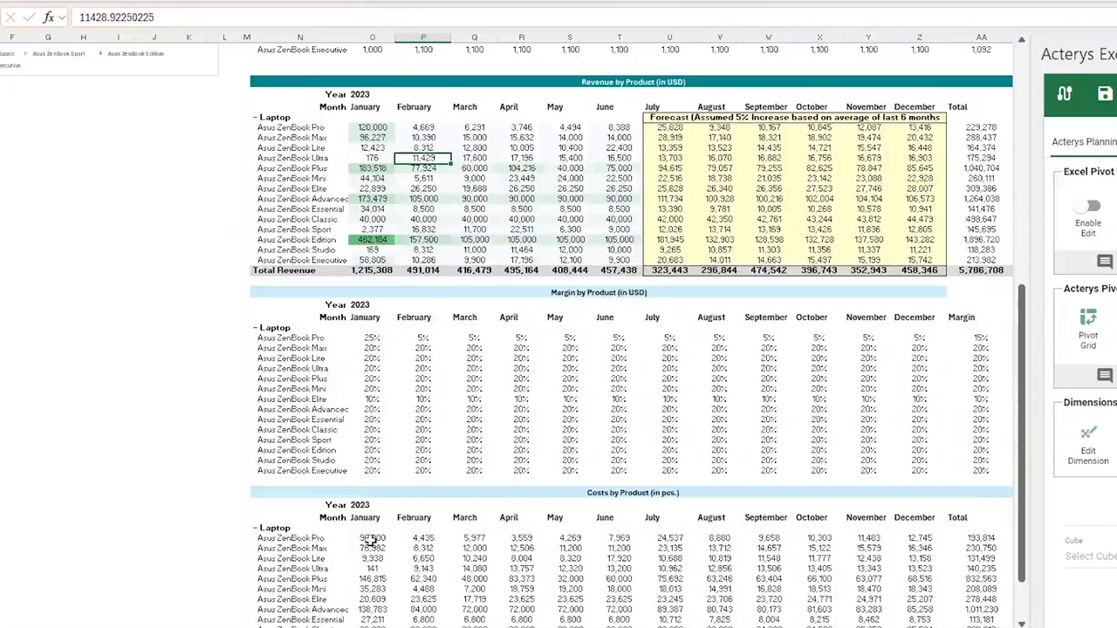
pyautogui.scroll(-3)
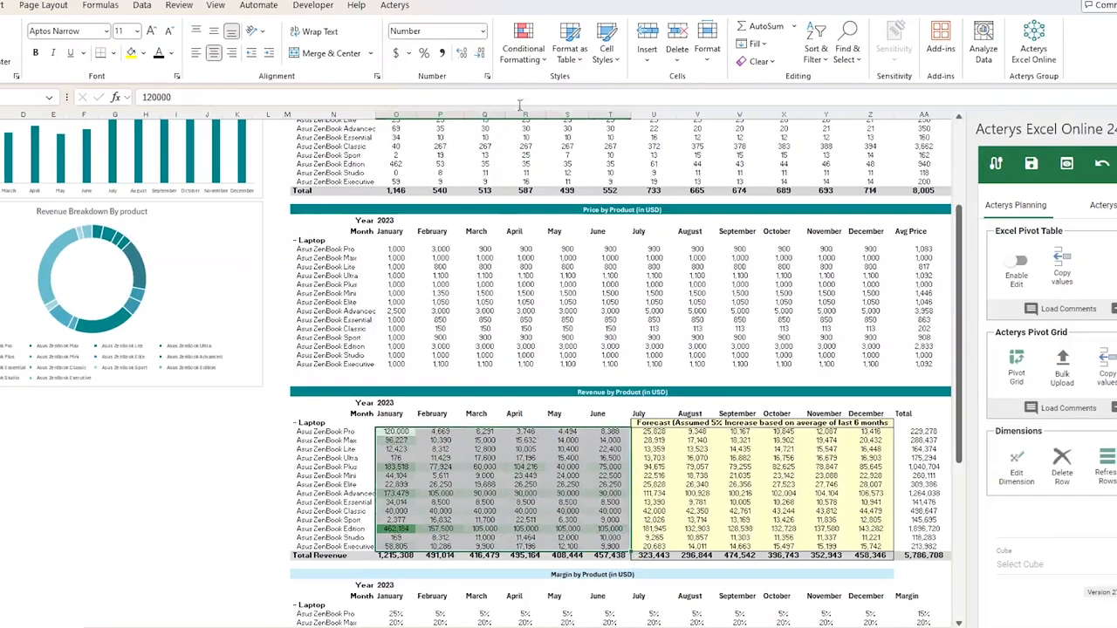
pyautogui.click(523, 39)
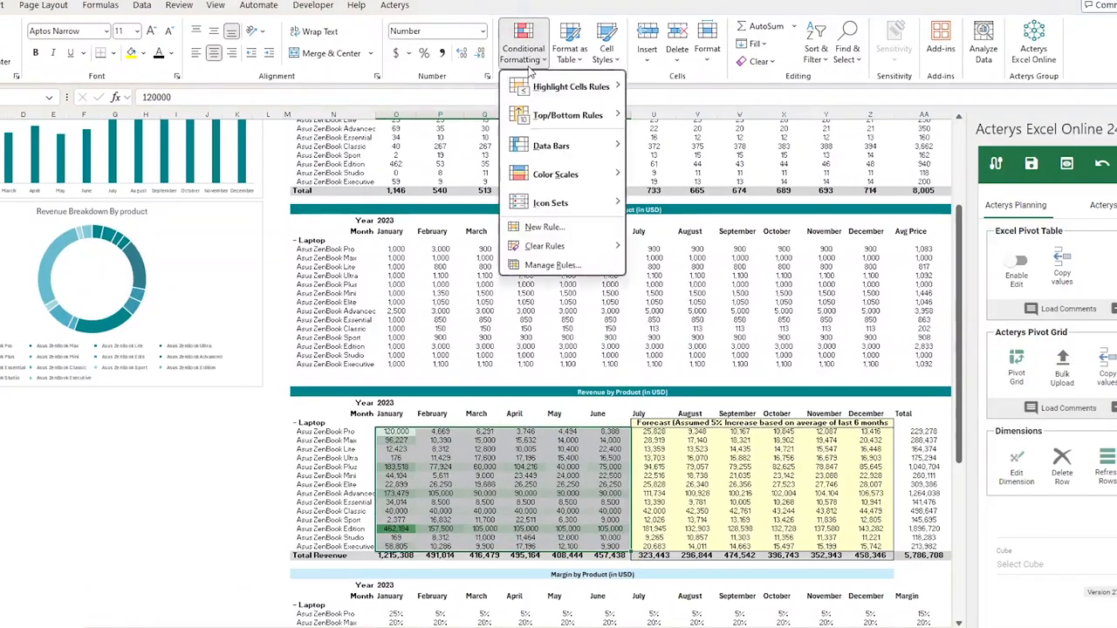
pyautogui.moveTo(552, 232)
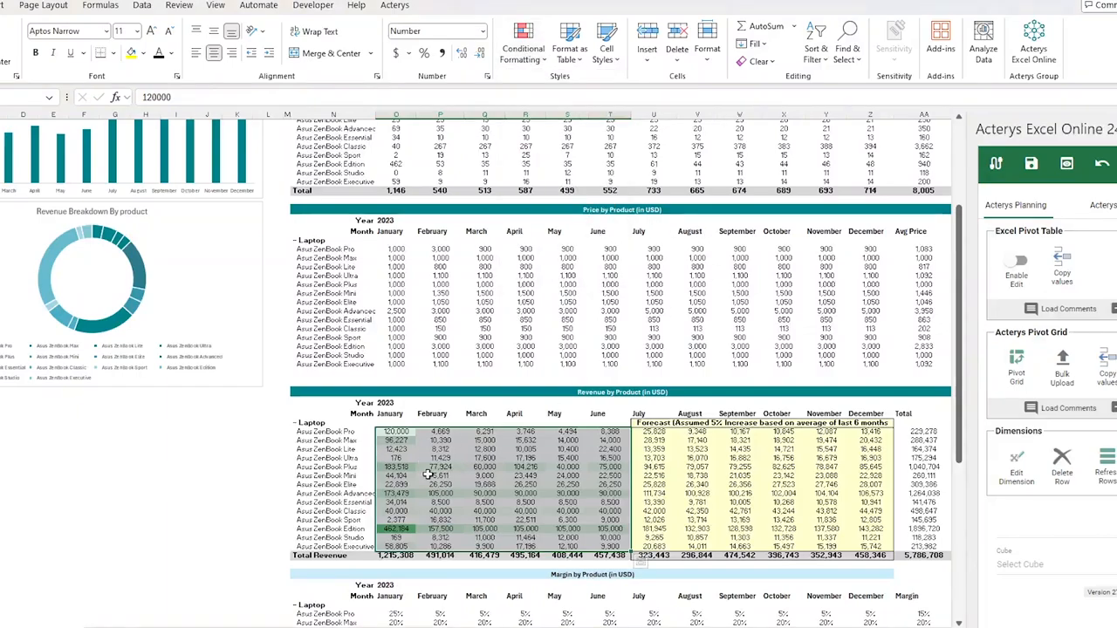
pyautogui.moveTo(432, 471)
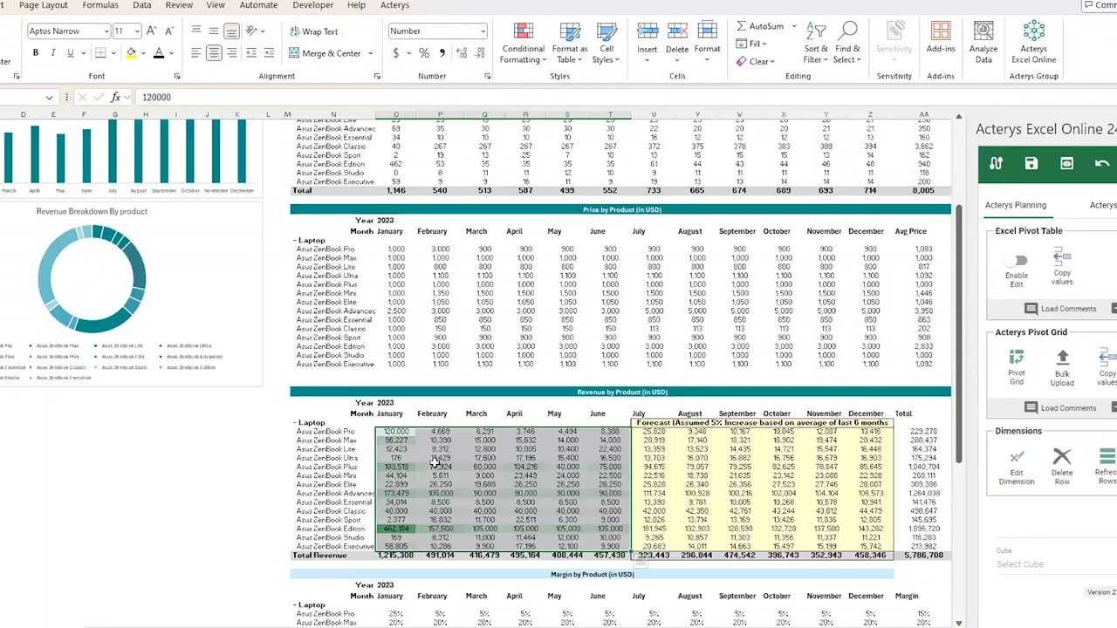
pyautogui.moveTo(434, 460)
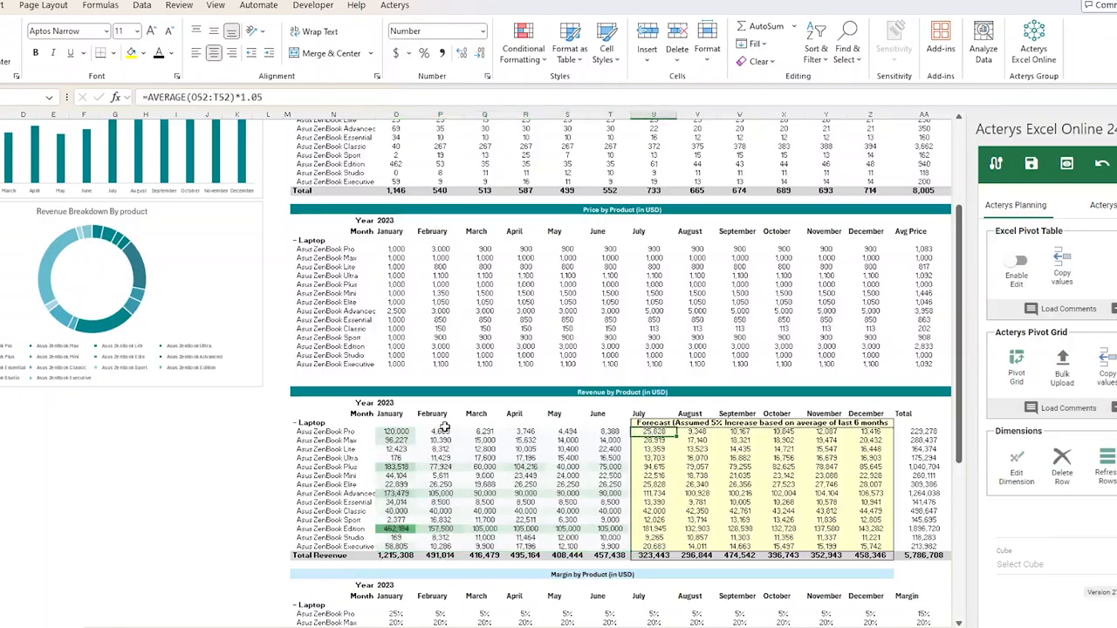
pyautogui.moveTo(550, 425)
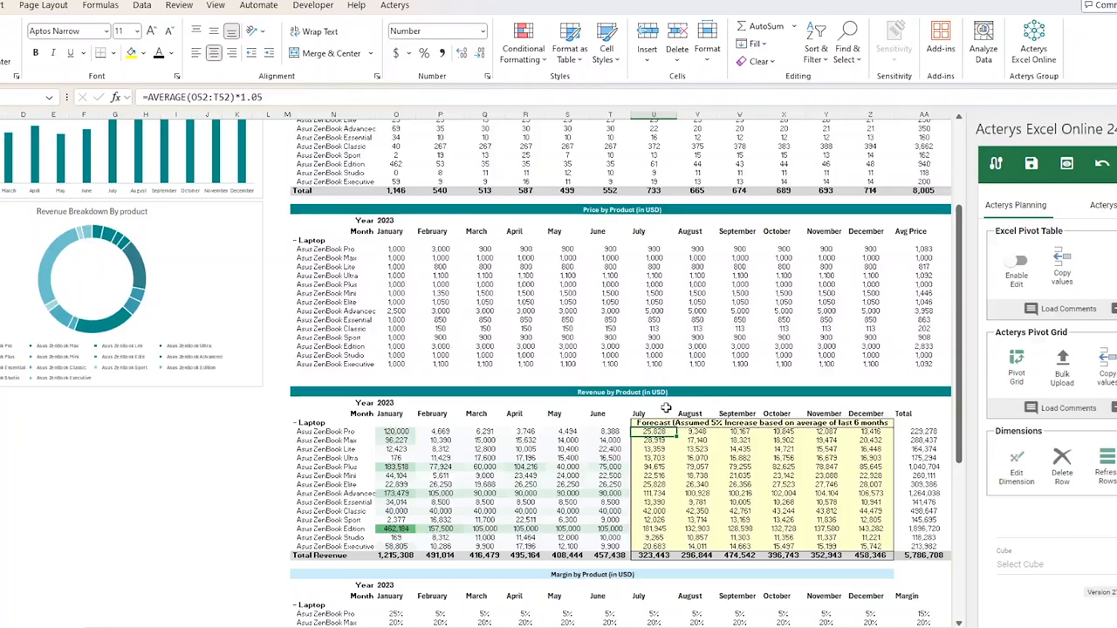
pyautogui.moveTo(663, 408)
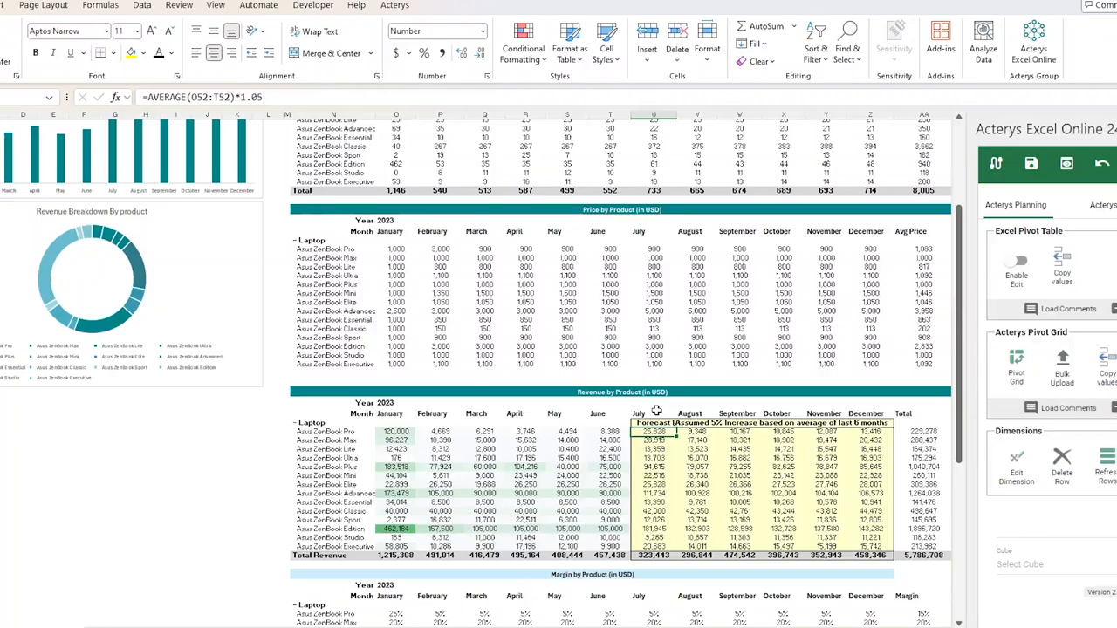
pyautogui.moveTo(424, 438)
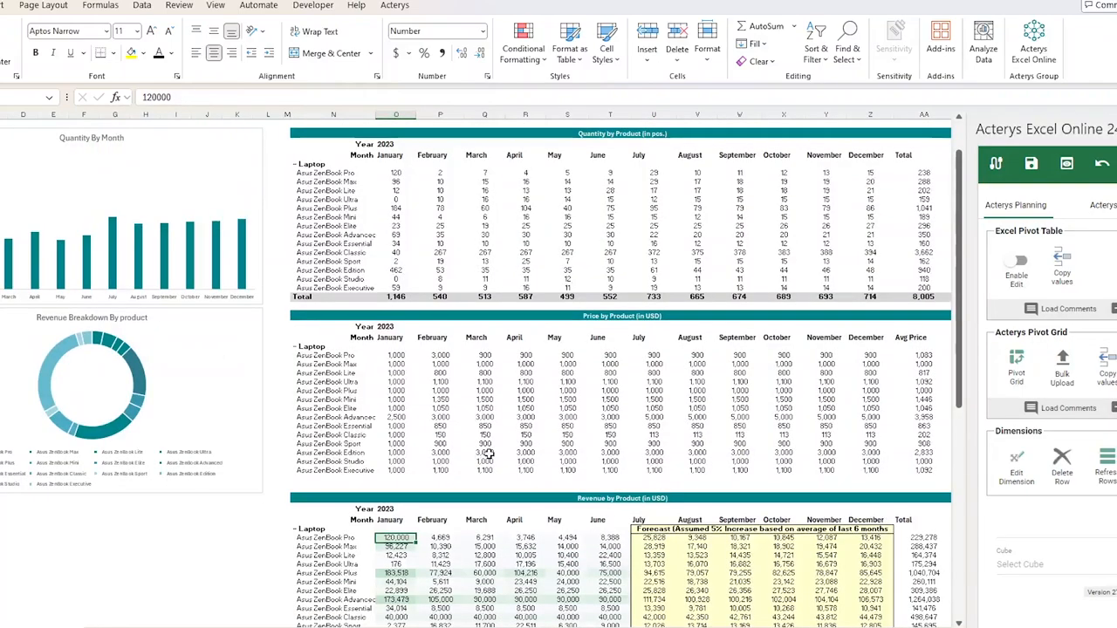
# Step: Enter ZenBook Pro's January revenue 200,000, price 1,500 and margin 0.35, then check quantity
pyautogui.write('200000')
pyautogui.click(397, 355)
pyautogui.write('1,500')
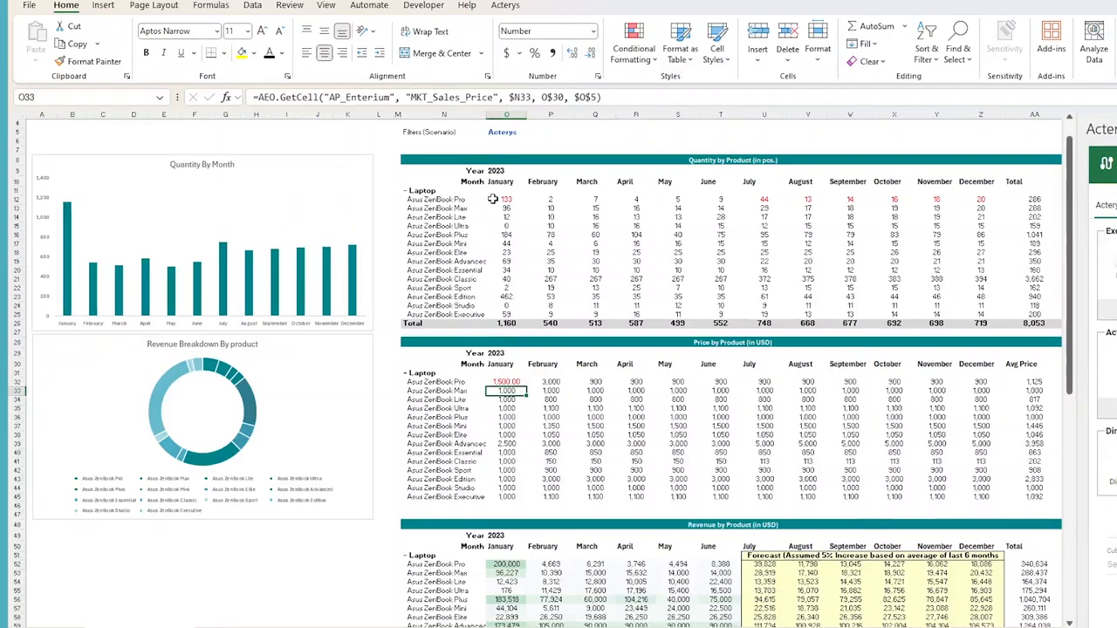
pyautogui.scroll(-3)
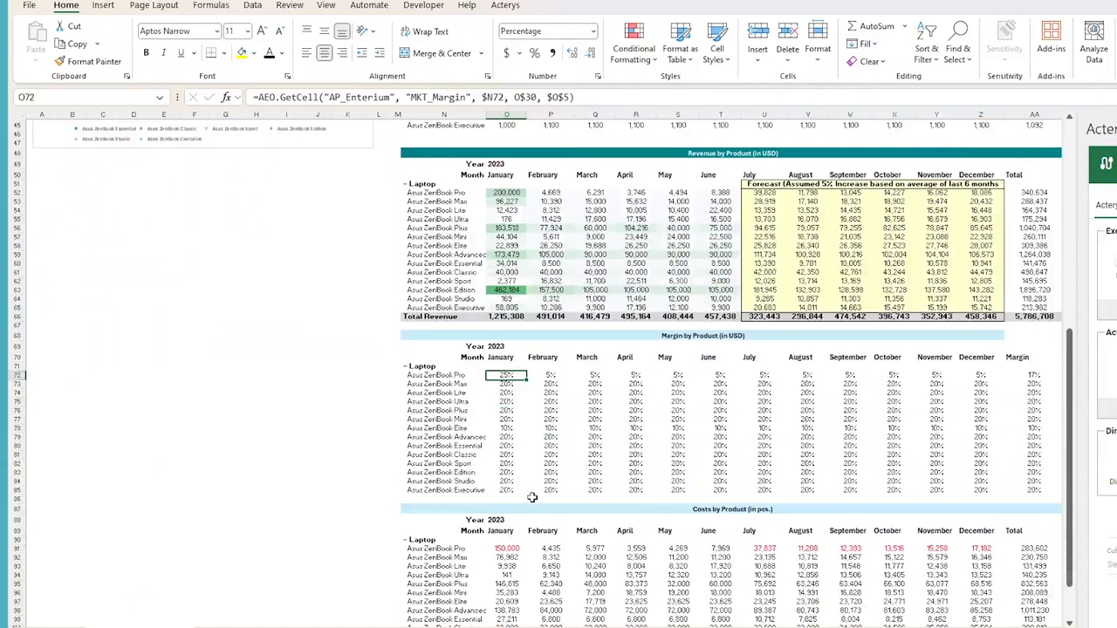
pyautogui.doubleClick(506, 375)
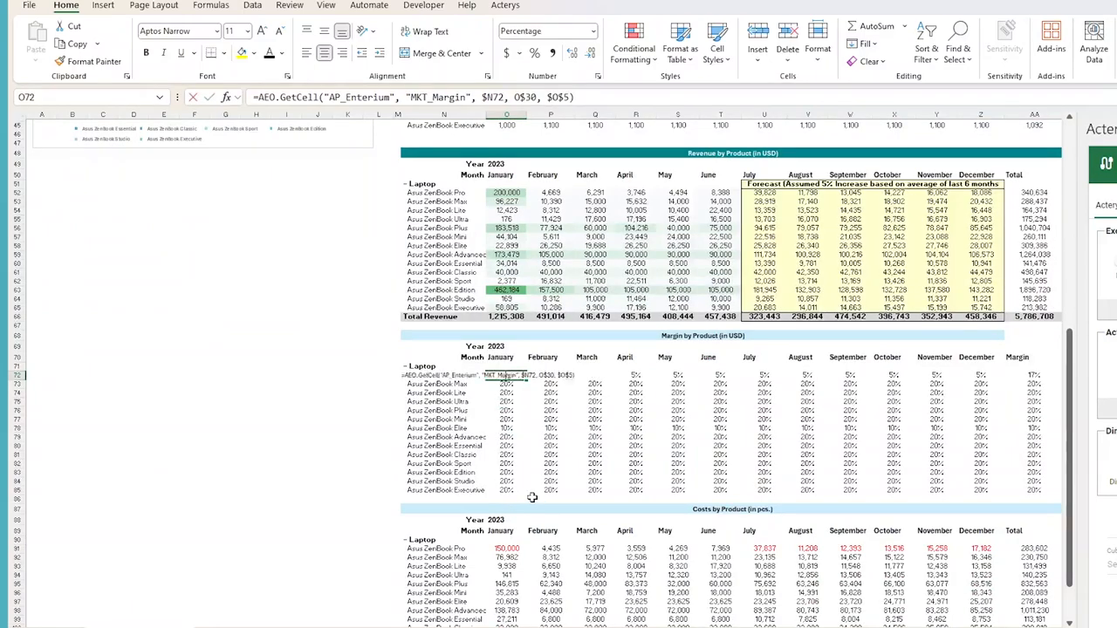
pyautogui.click(506, 384)
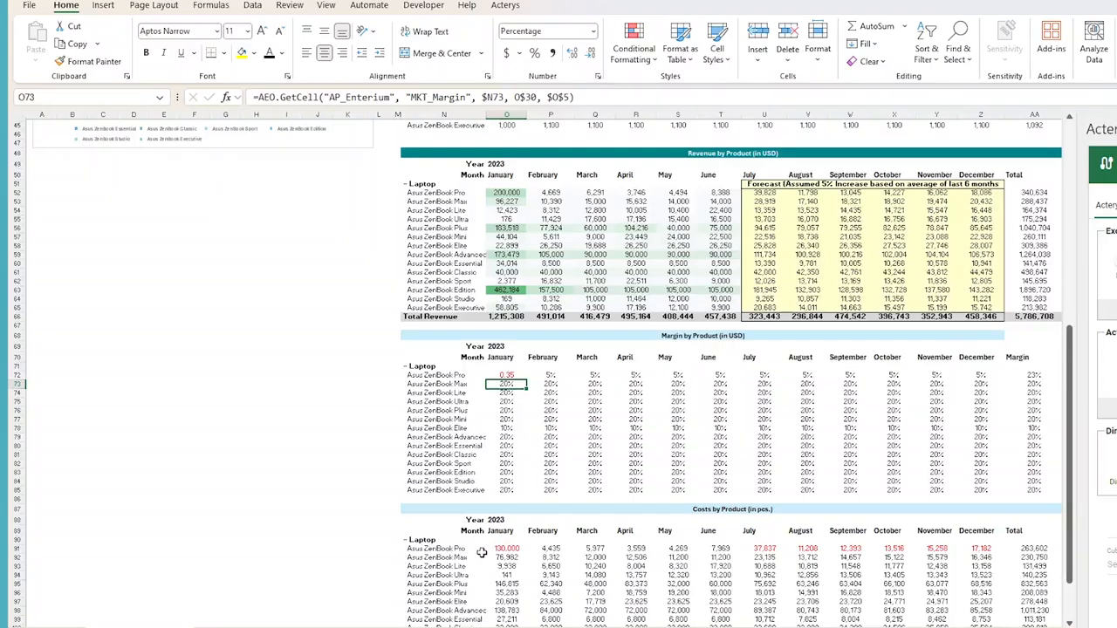
pyautogui.scroll(-3)
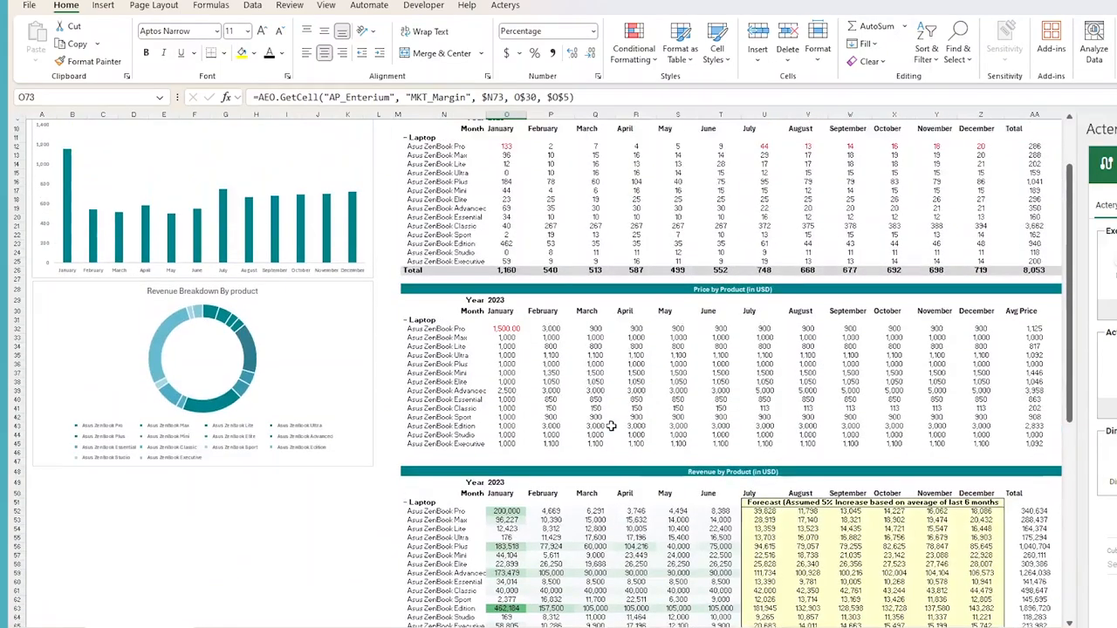
pyautogui.moveTo(578, 389)
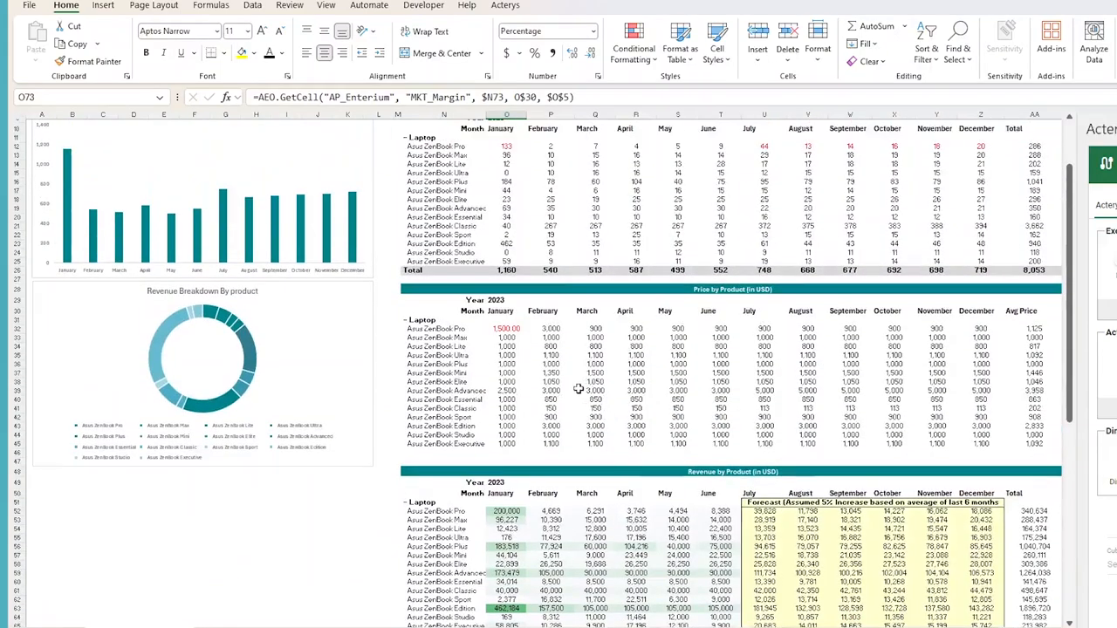
pyautogui.click(506, 145)
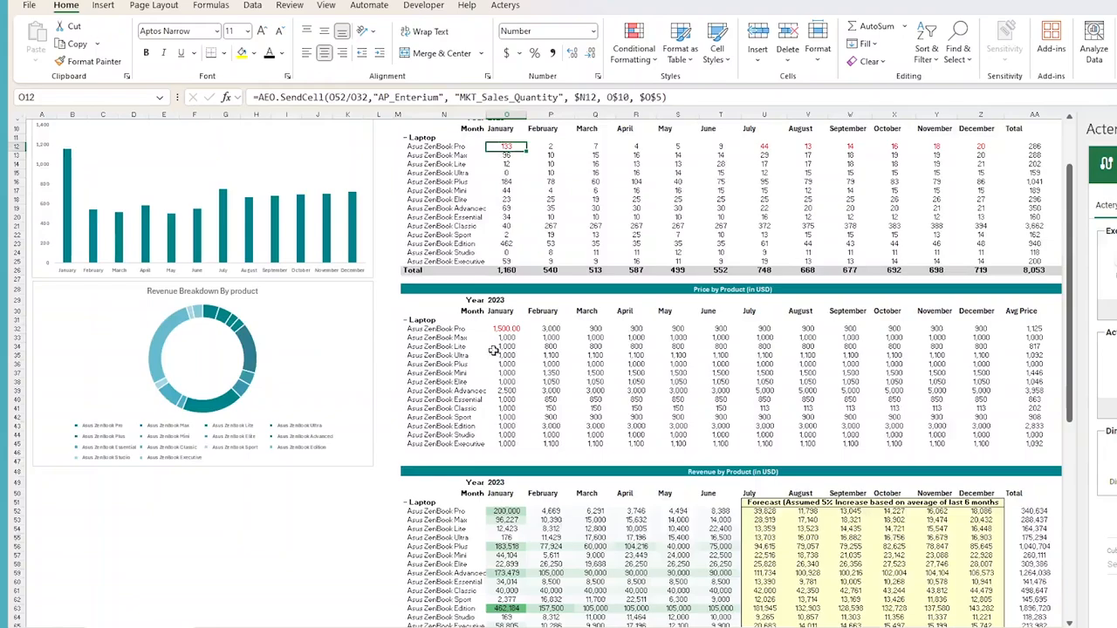
# Step: Add the Acterys comment 'price increase due to high demand' to ZenBook Pro's 200,000 revenue cell
pyautogui.rightClick(507, 511)
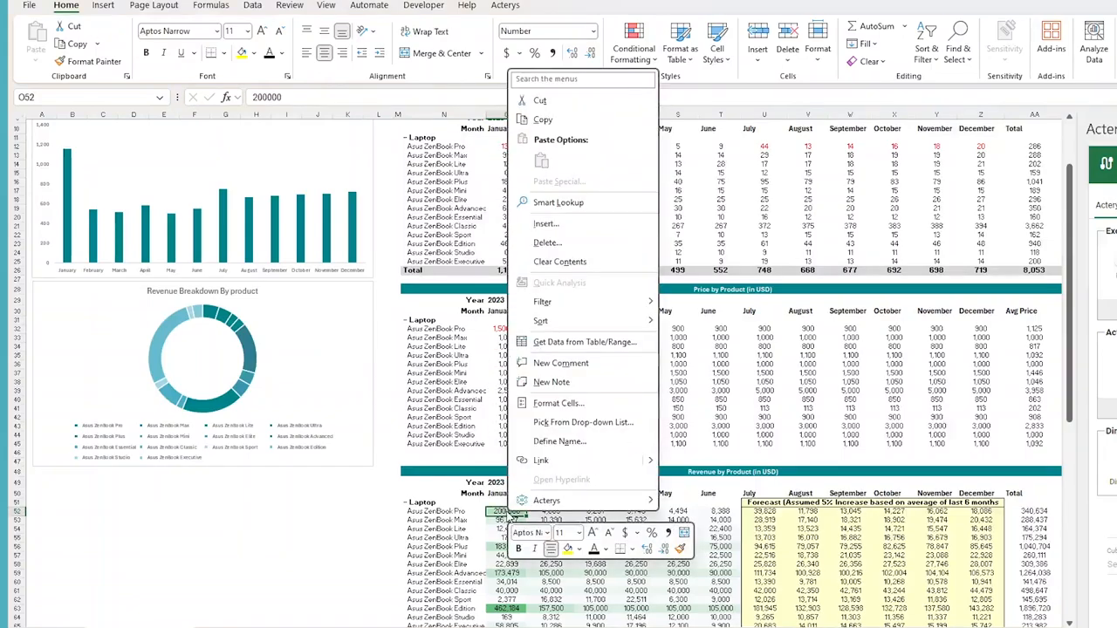
pyautogui.click(547, 500)
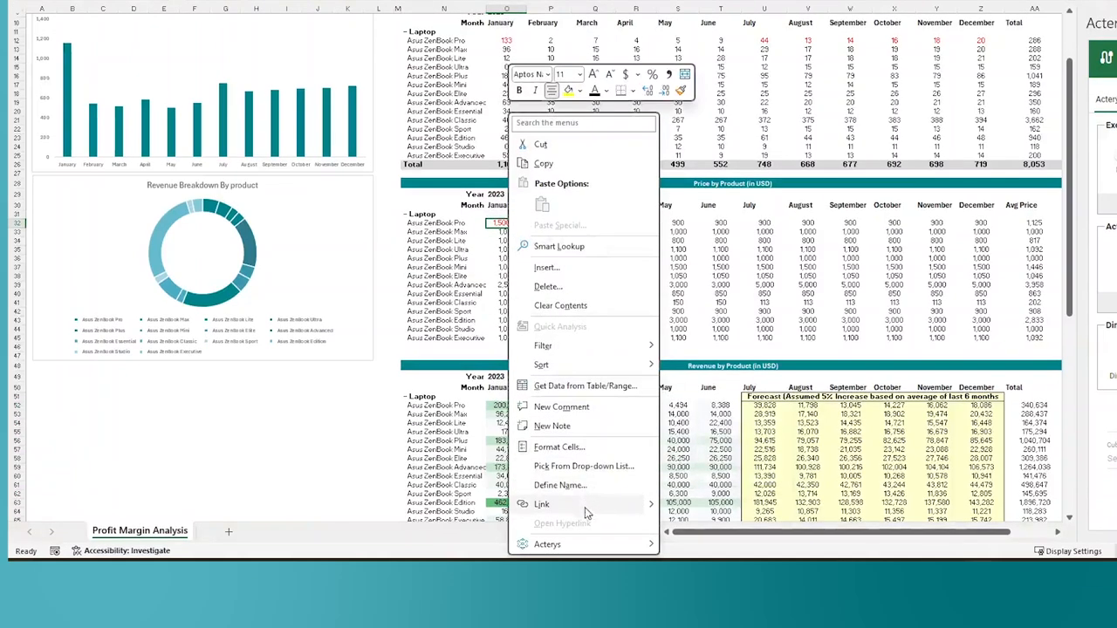
pyautogui.click(547, 543)
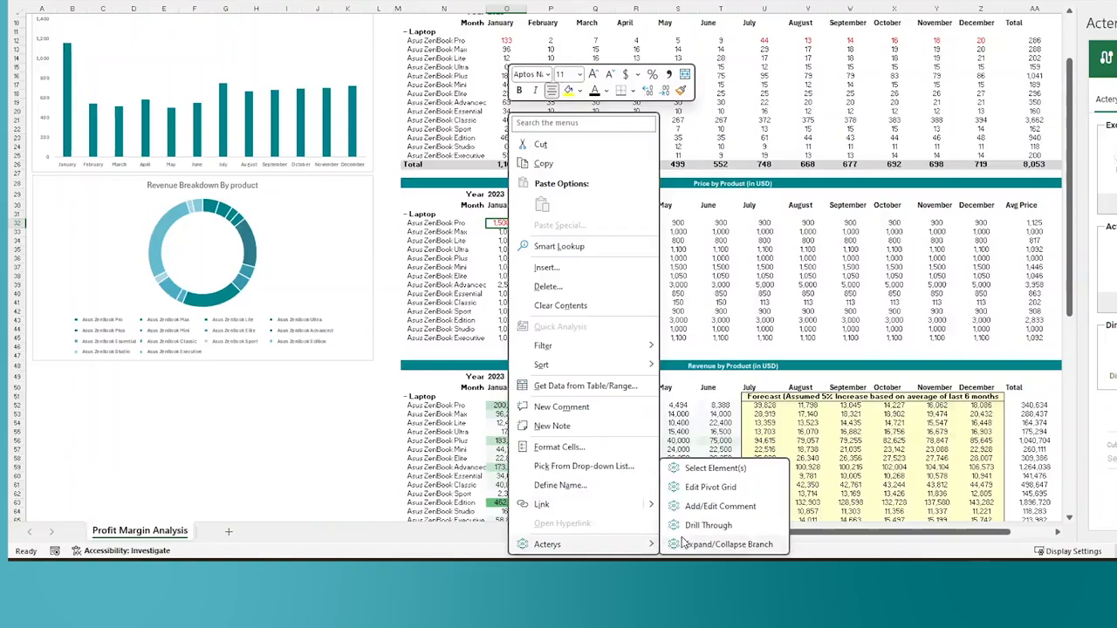
pyautogui.moveTo(720, 506)
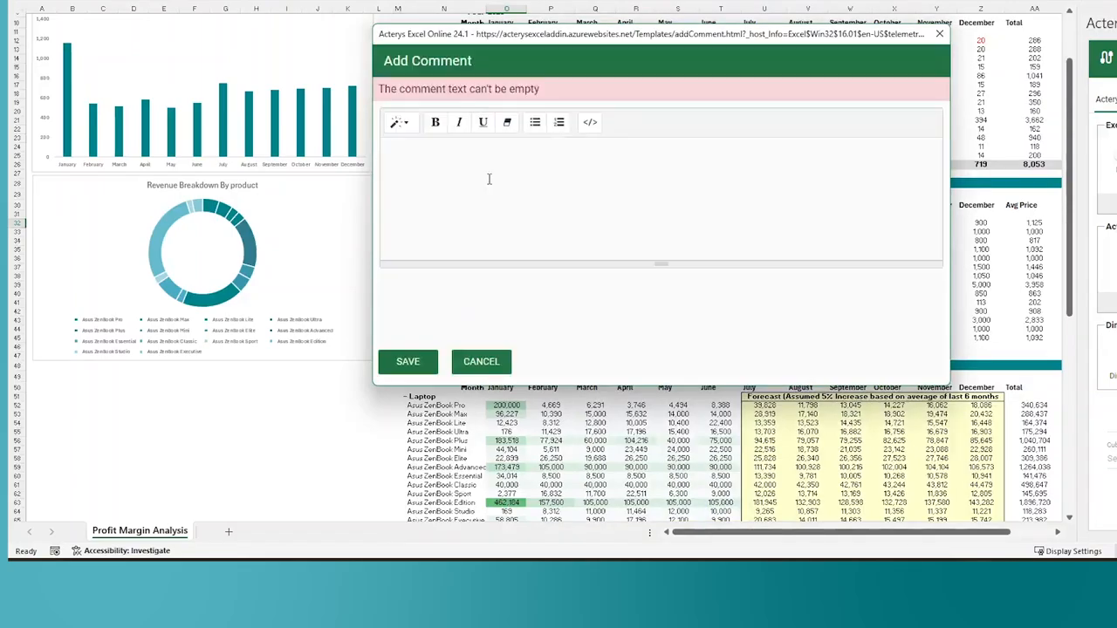
pyautogui.click(461, 184)
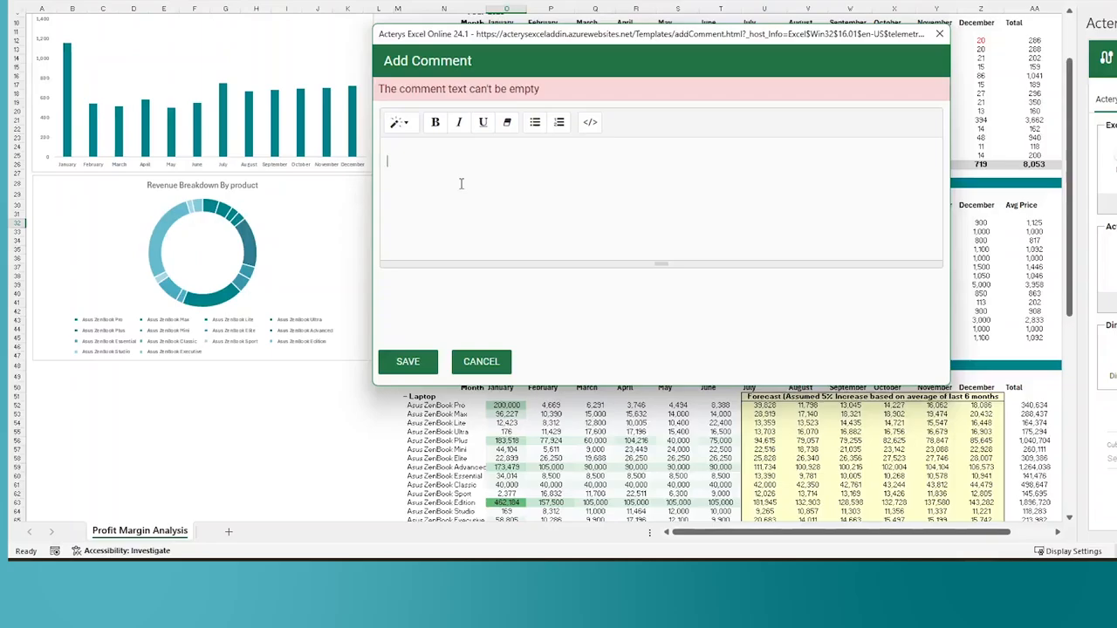
pyautogui.write('price ind')
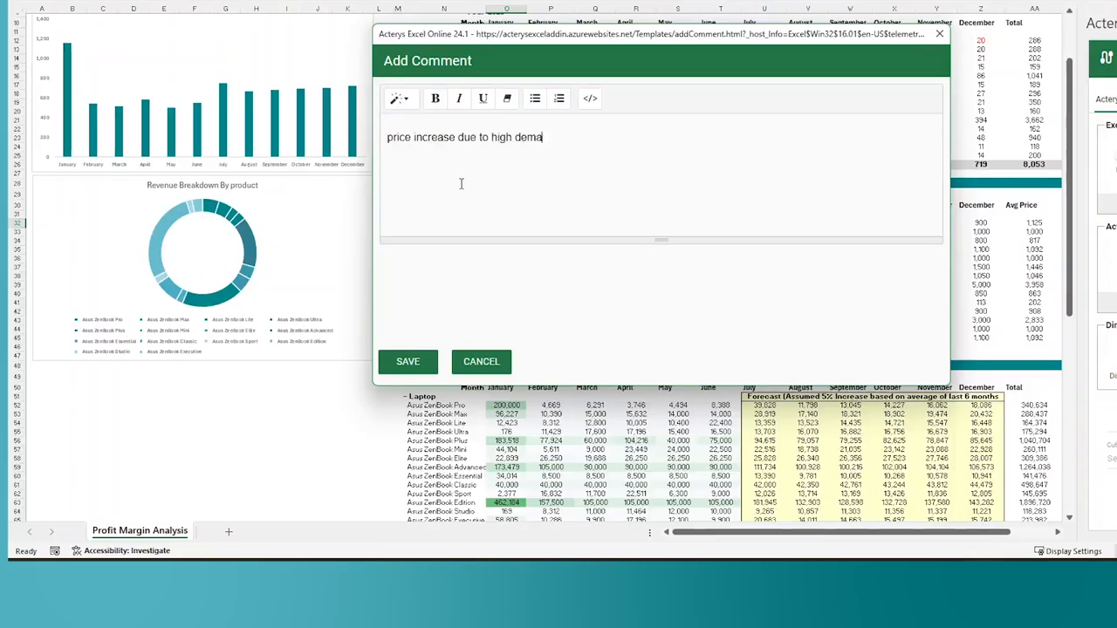
pyautogui.write('nd')
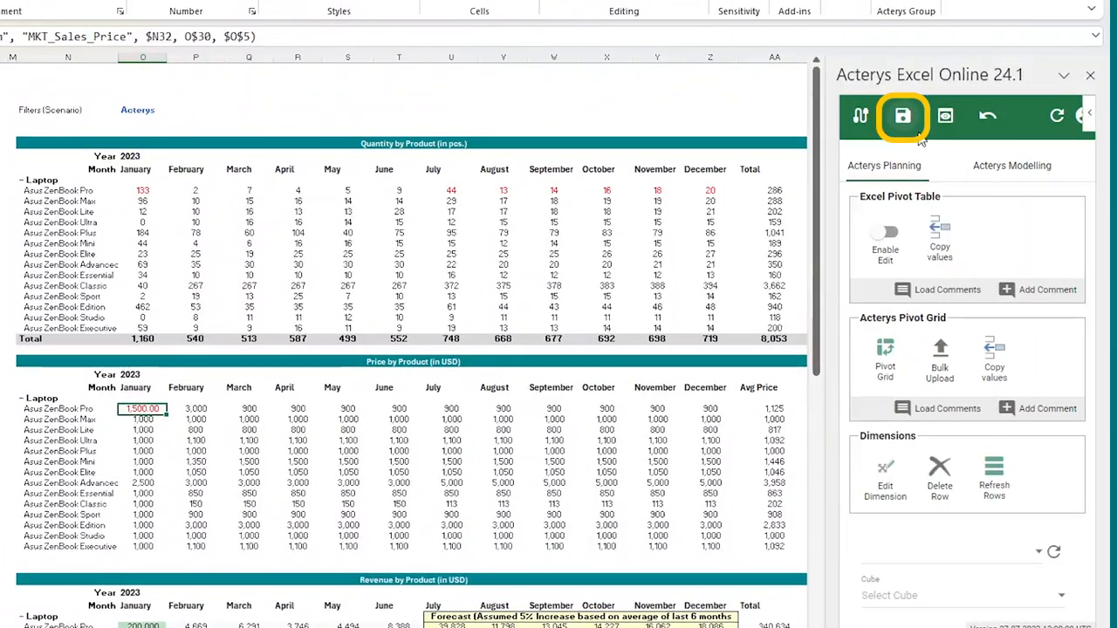
pyautogui.moveTo(902, 116)
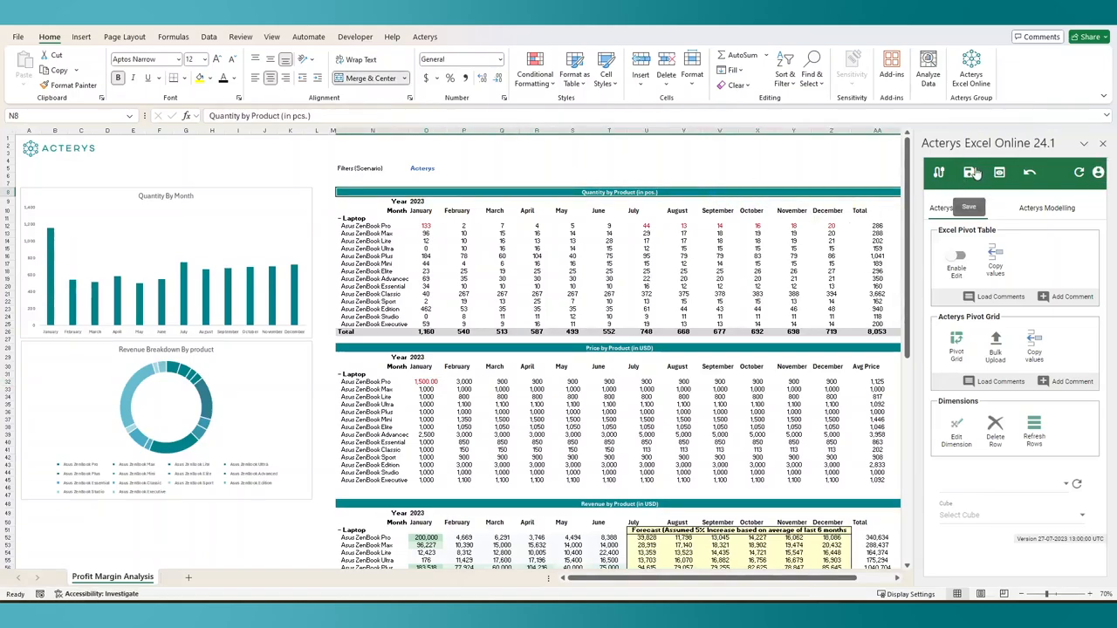
# Step: Save ZenBook Pro's revised January figures to the Acterys model from the task pane
pyautogui.click(969, 172)
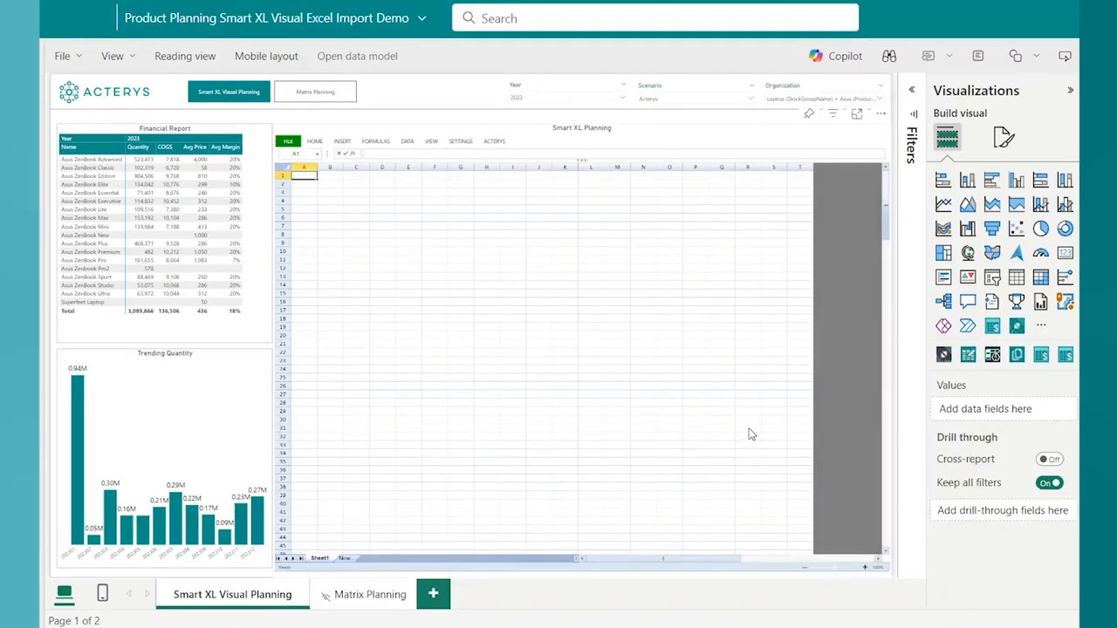
pyautogui.moveTo(350, 322)
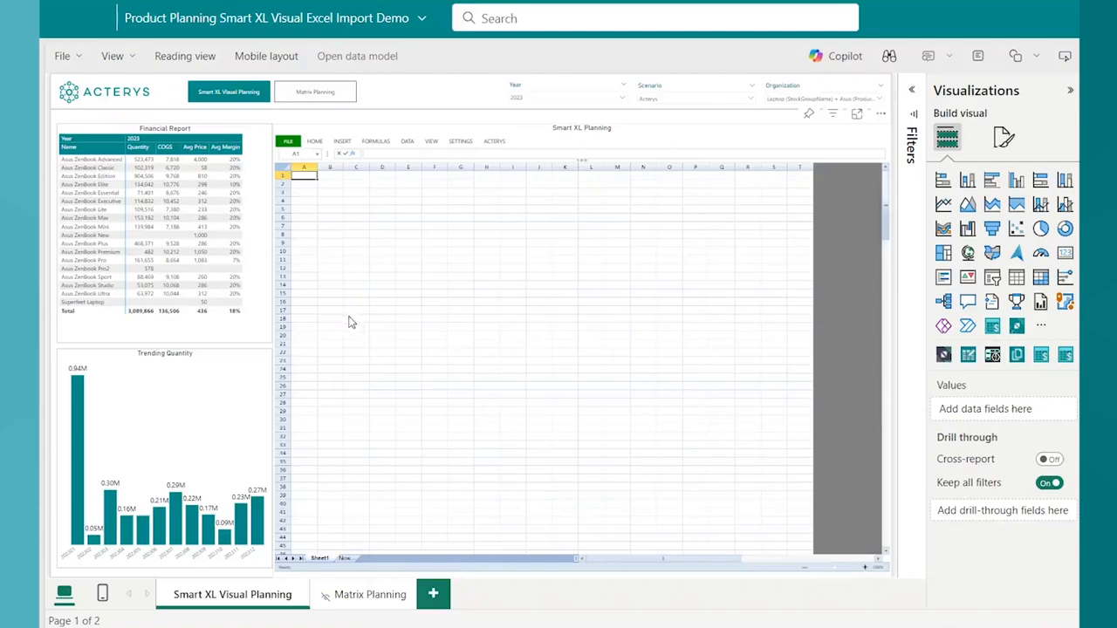
pyautogui.moveTo(364, 262)
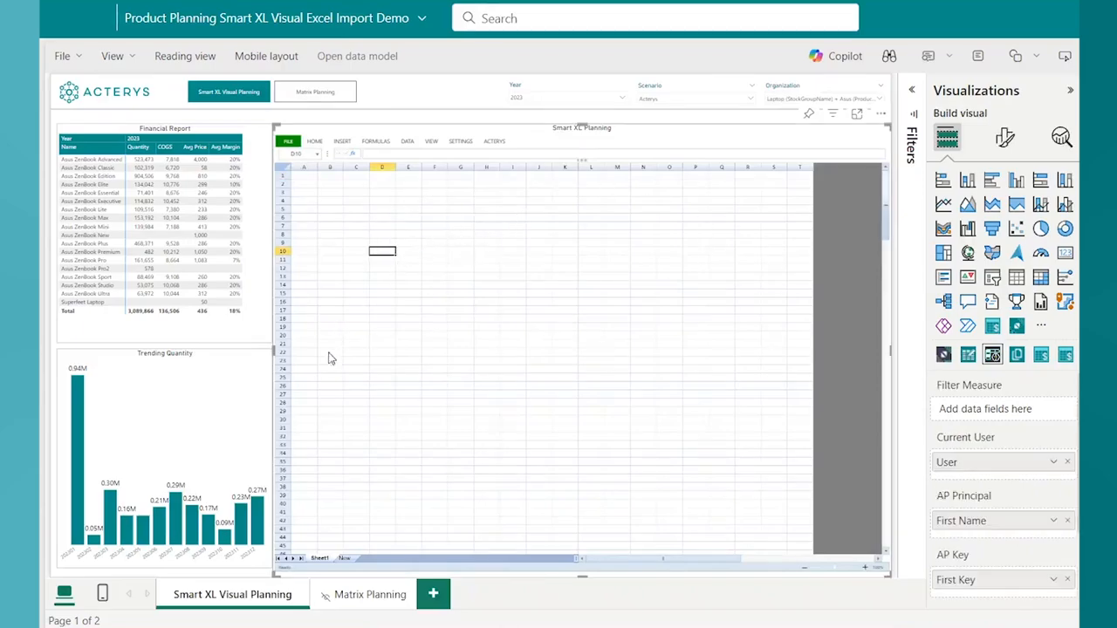
pyautogui.moveTo(449, 256)
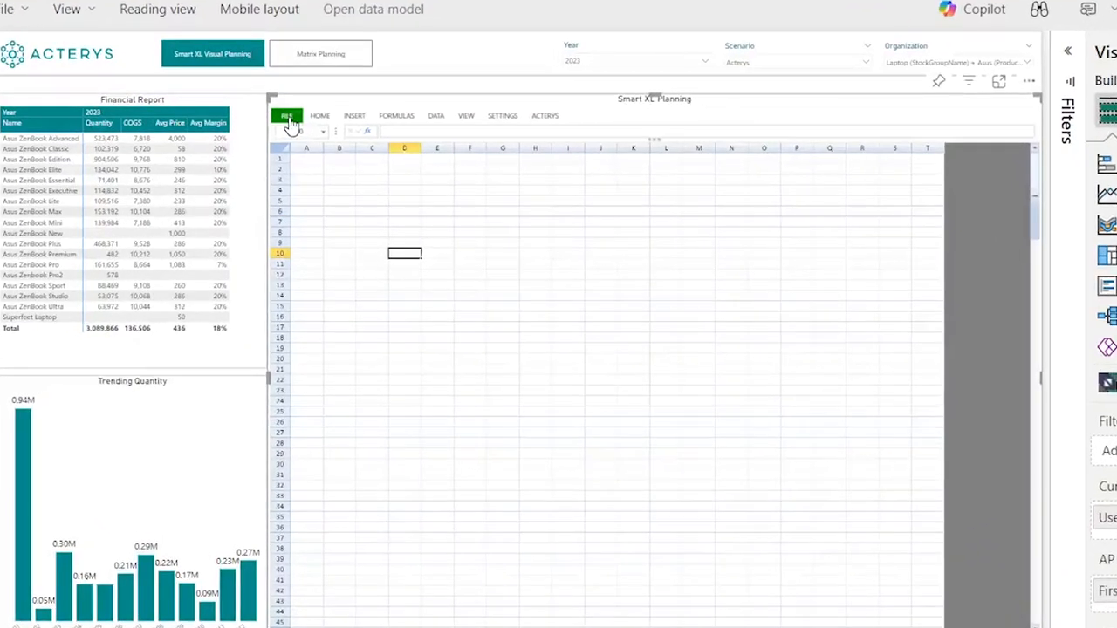
# Step: Import the Profit Margin Analysis Excel workbook into the Smart XL visual
pyautogui.click(287, 116)
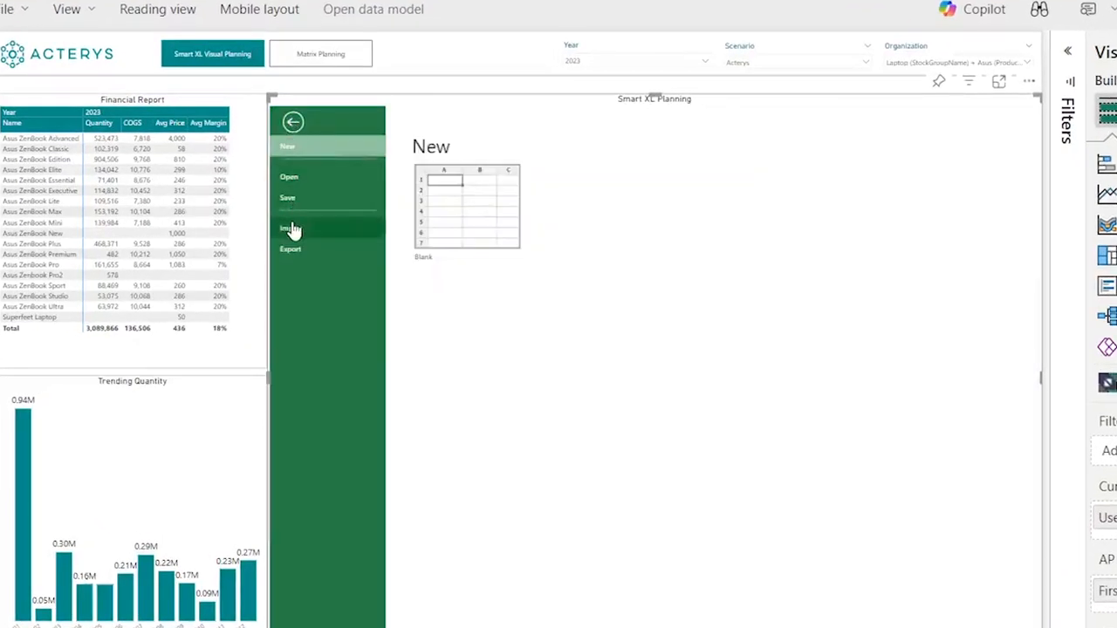
pyautogui.click(291, 228)
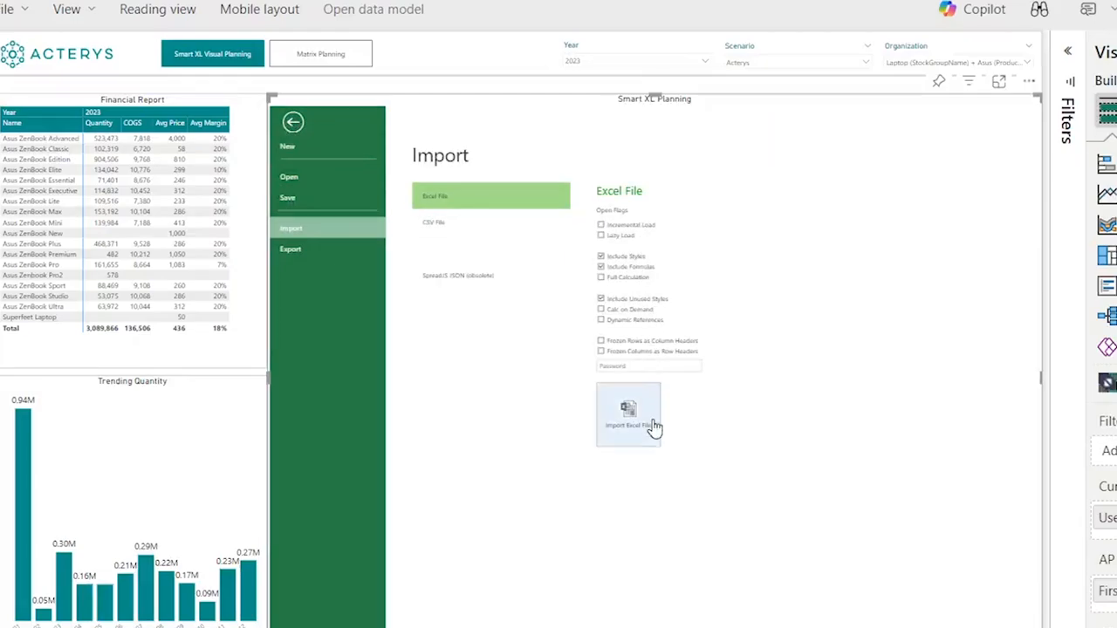
pyautogui.click(629, 425)
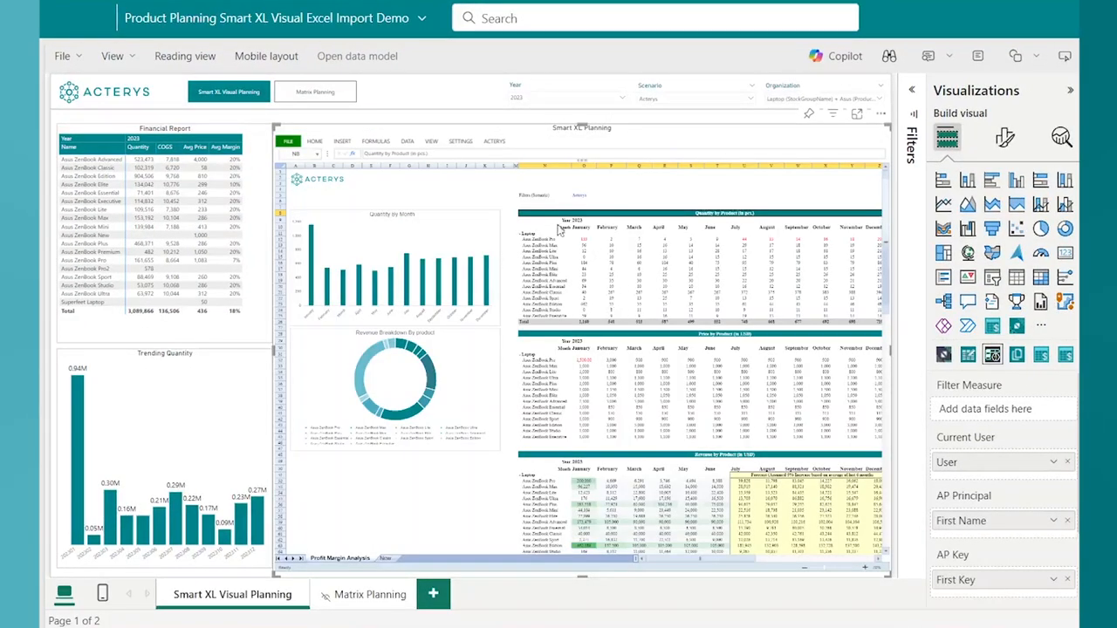
pyautogui.moveTo(493, 318)
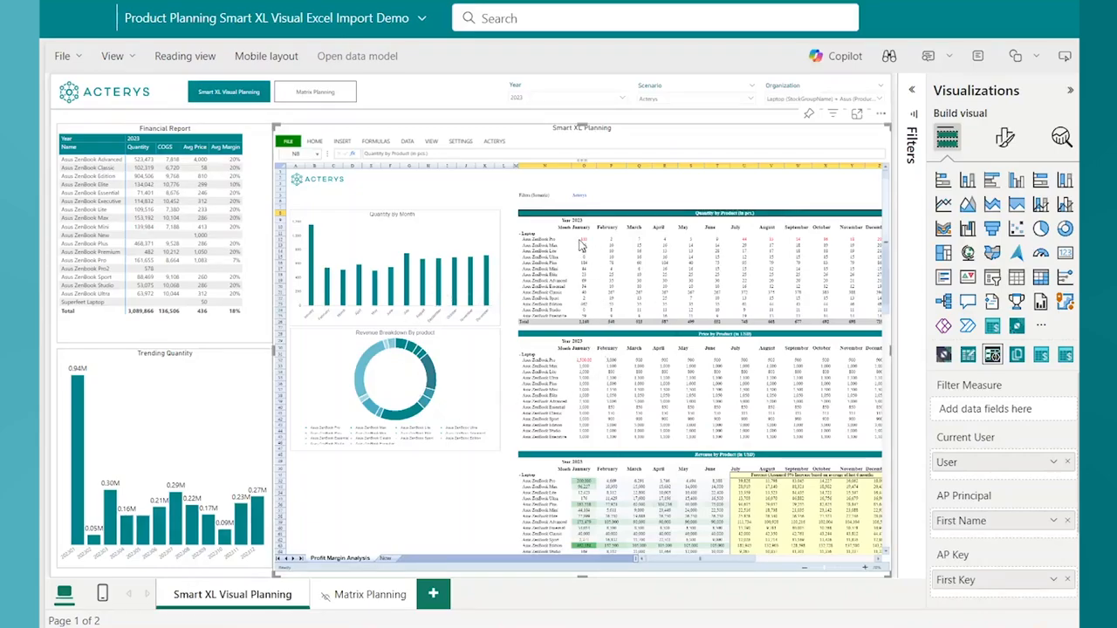
# Step: Select the January–June revenue cells and show the Color Scales formatting presets
pyautogui.click(583, 240)
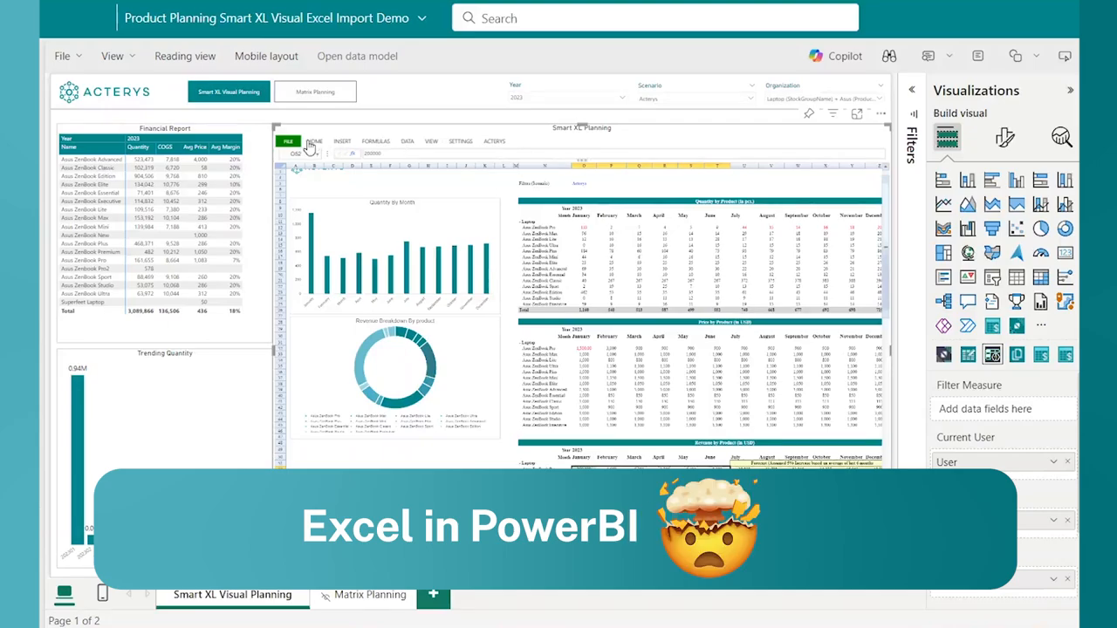
pyautogui.click(315, 140)
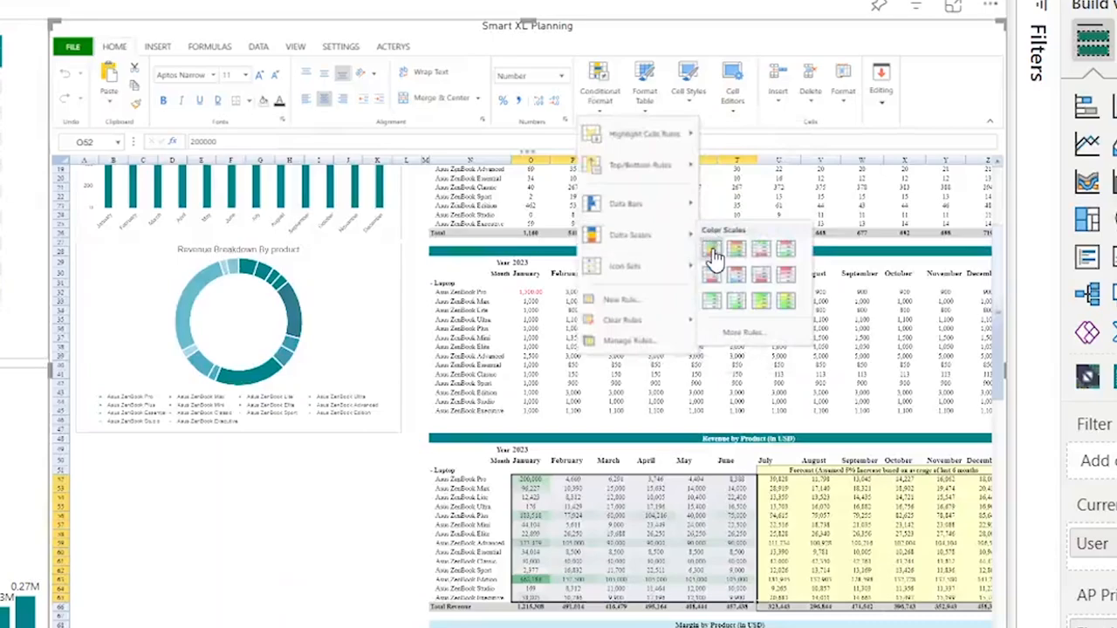
# Step: Apply the first green-yellow-red colour scale preset to revenue, then select ZenBook Pro's January price
pyautogui.click(711, 249)
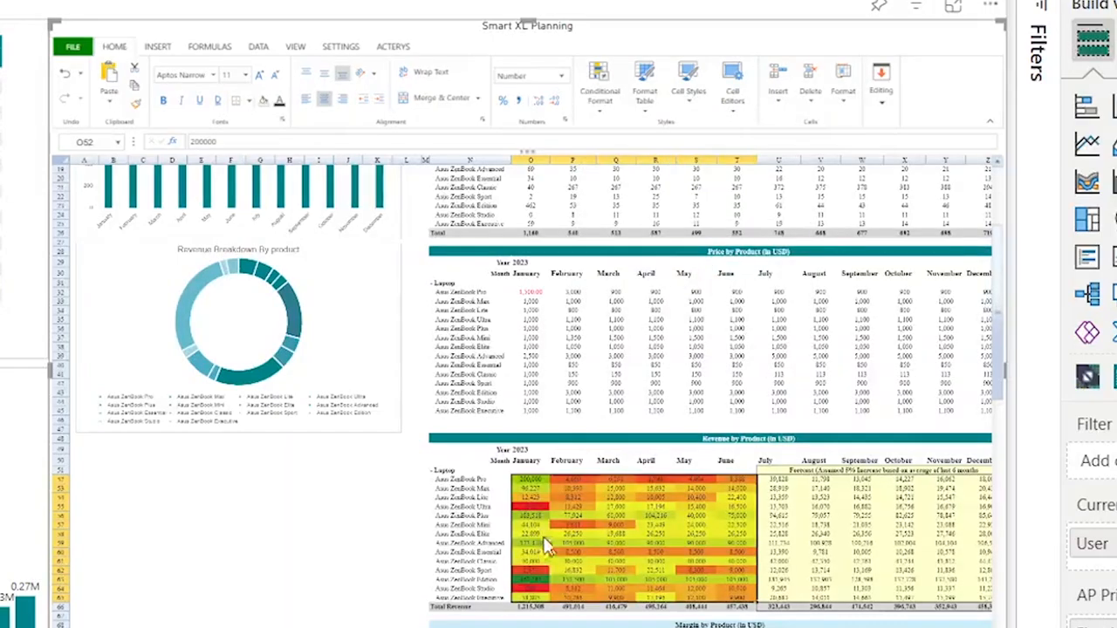
pyautogui.moveTo(646, 495)
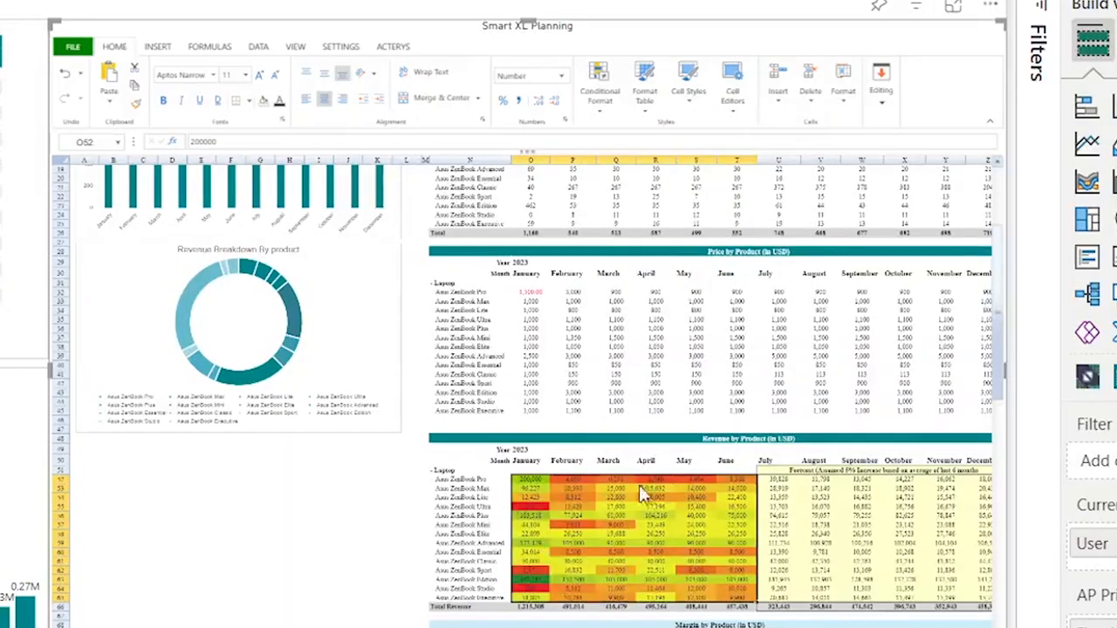
pyautogui.moveTo(532, 524)
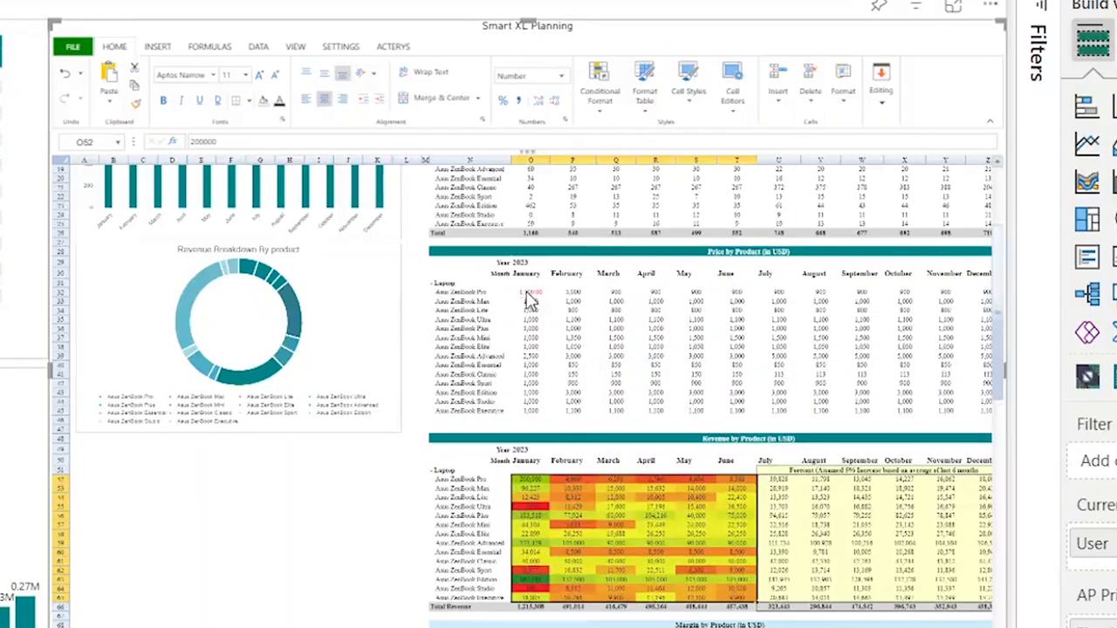
pyautogui.click(530, 292)
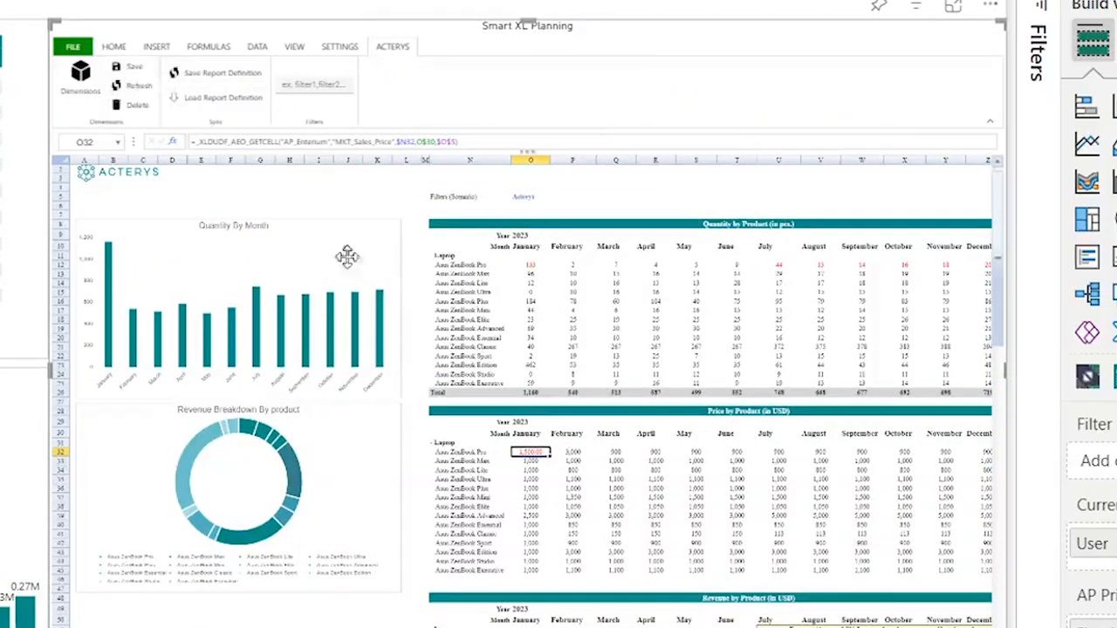
pyautogui.moveTo(365, 349)
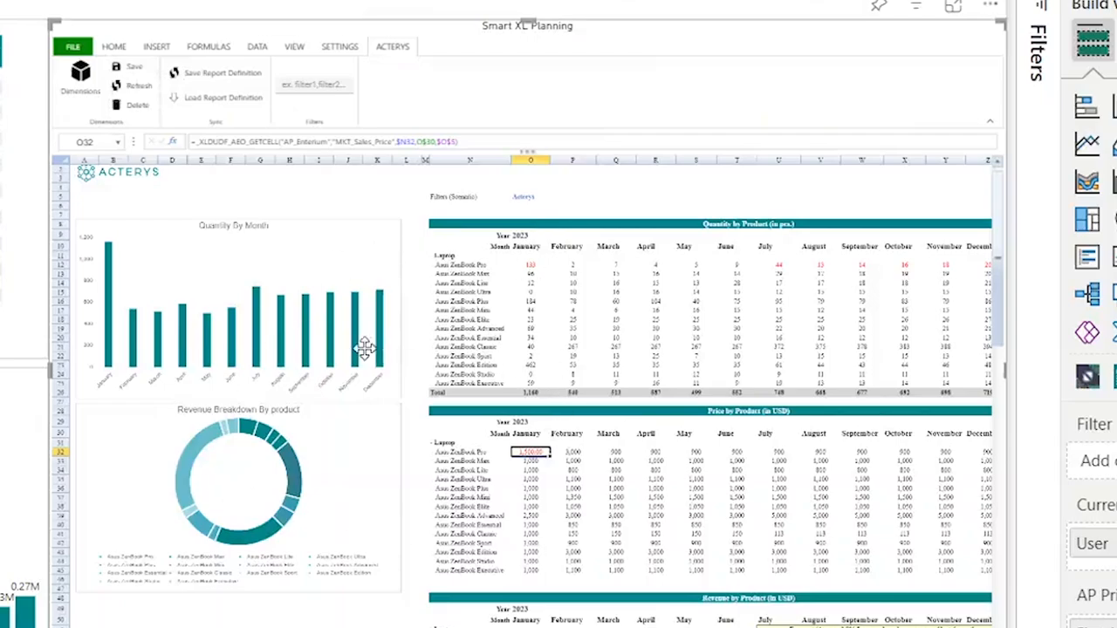
pyautogui.moveTo(129, 144)
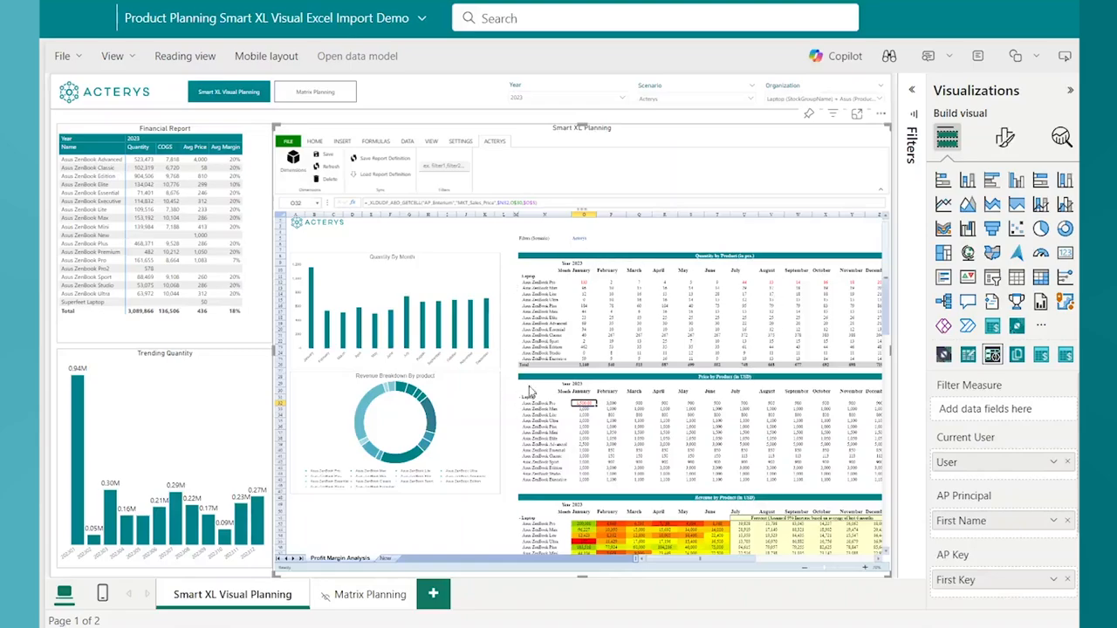
pyautogui.moveTo(548, 397)
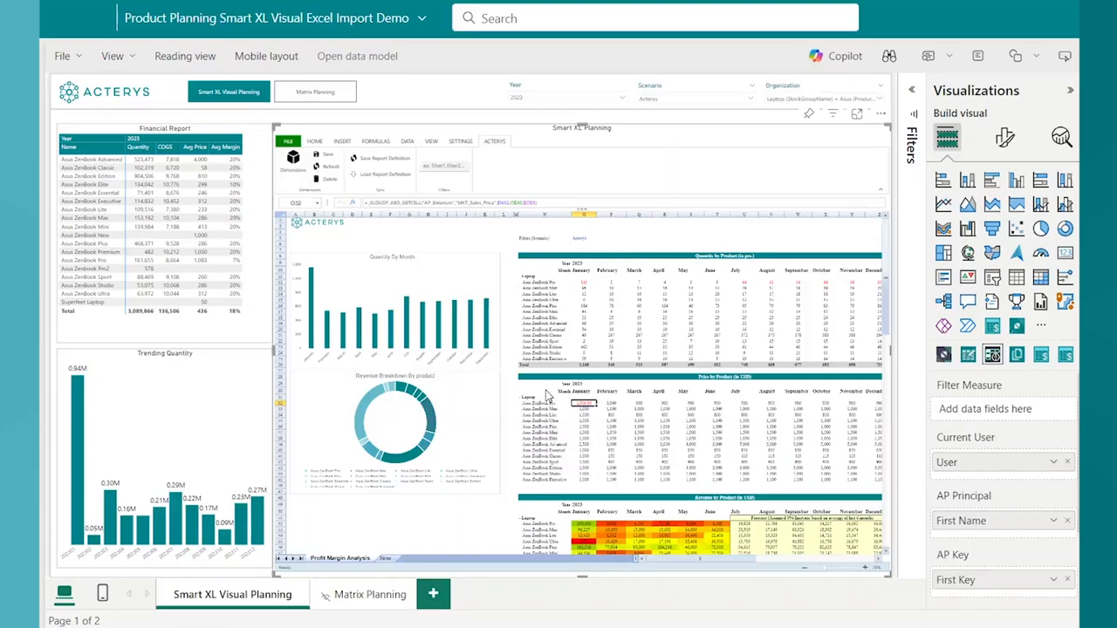
pyautogui.moveTo(630, 377)
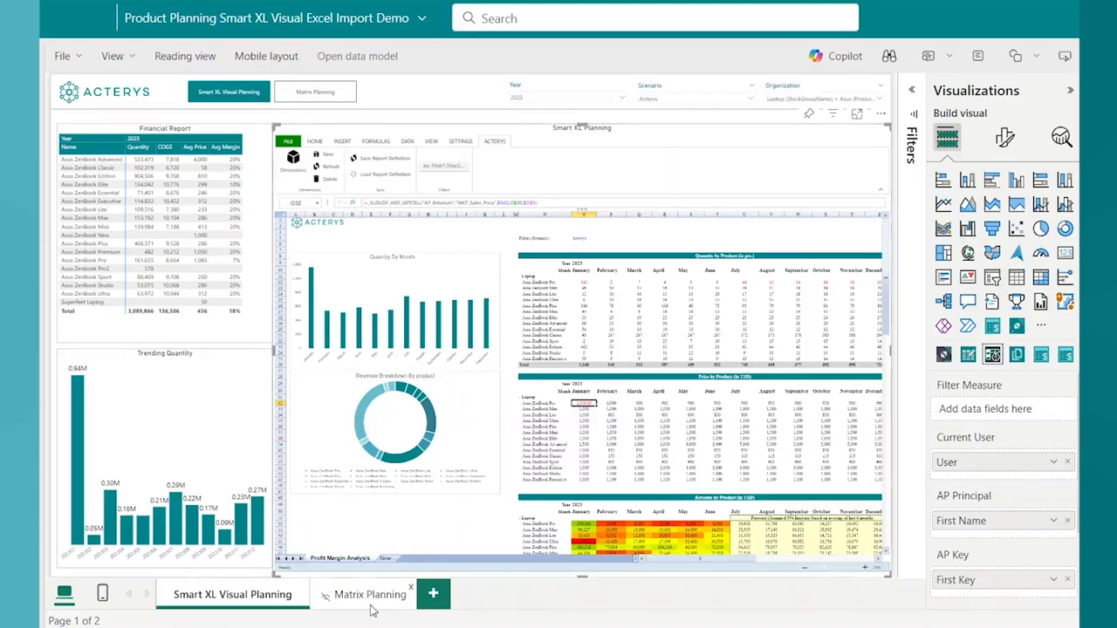
pyautogui.moveTo(366, 604)
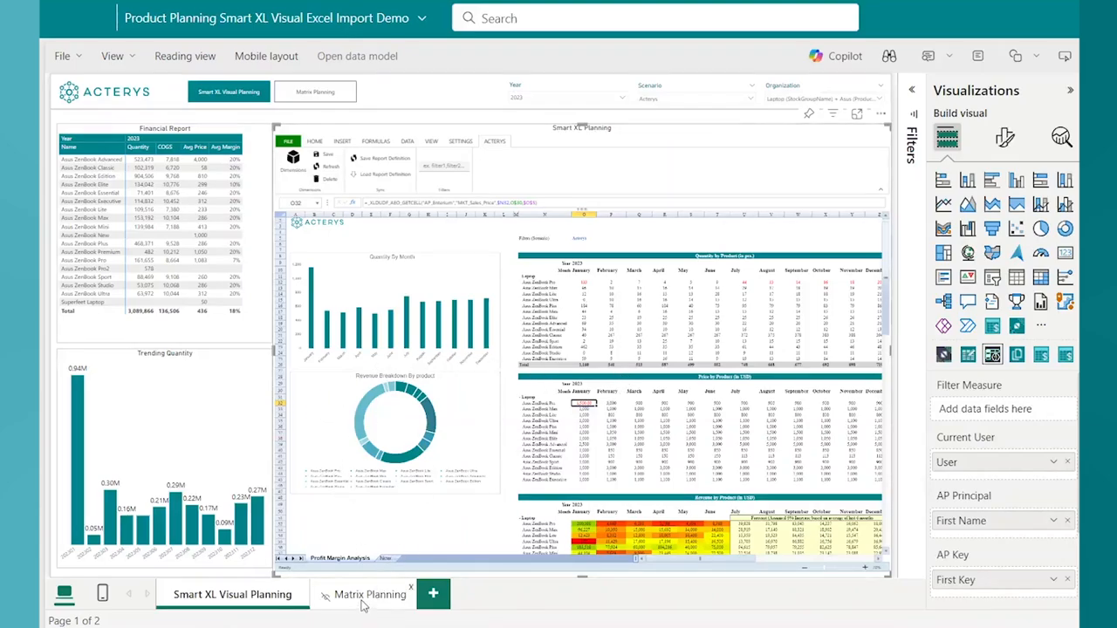
# Step: Go to the Matrix Planning page with the variance table and quantity adjustment matrix
pyautogui.click(368, 595)
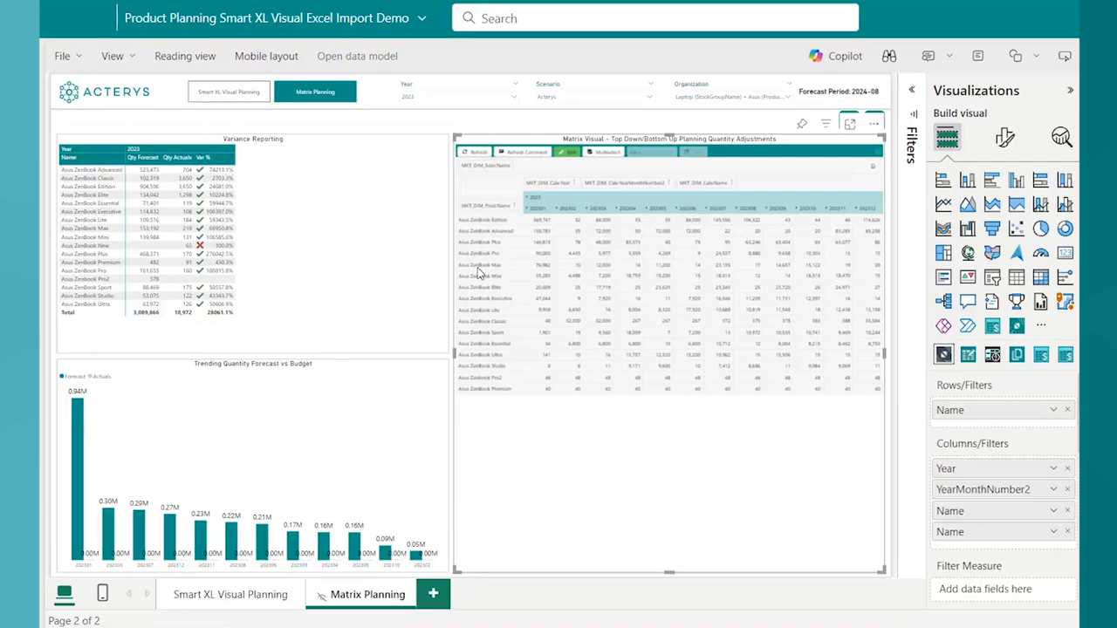
pyautogui.moveTo(478, 275)
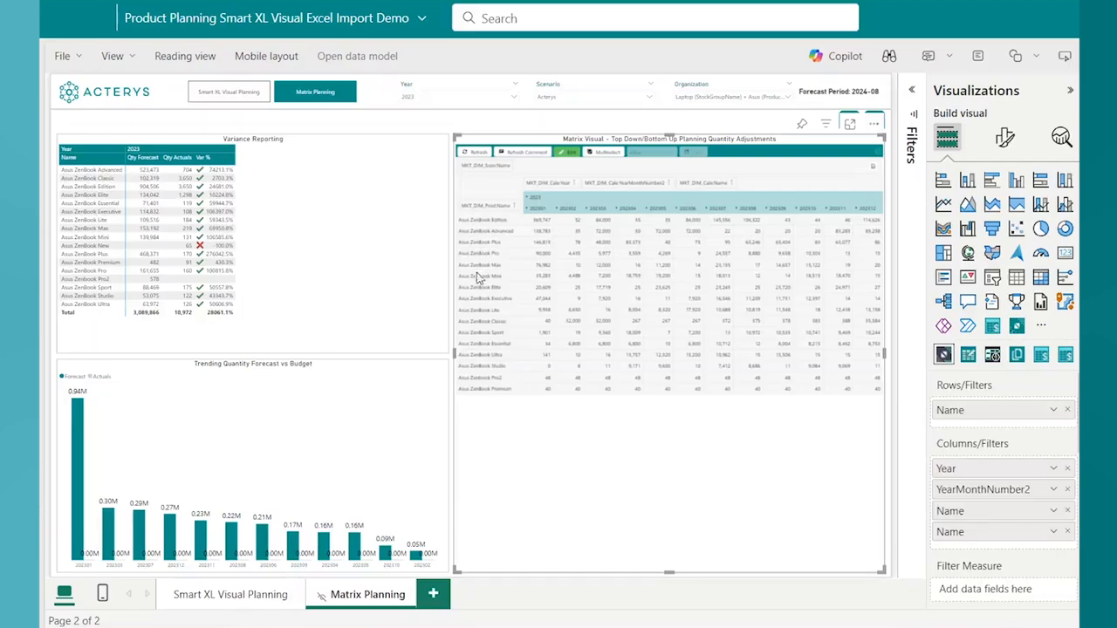